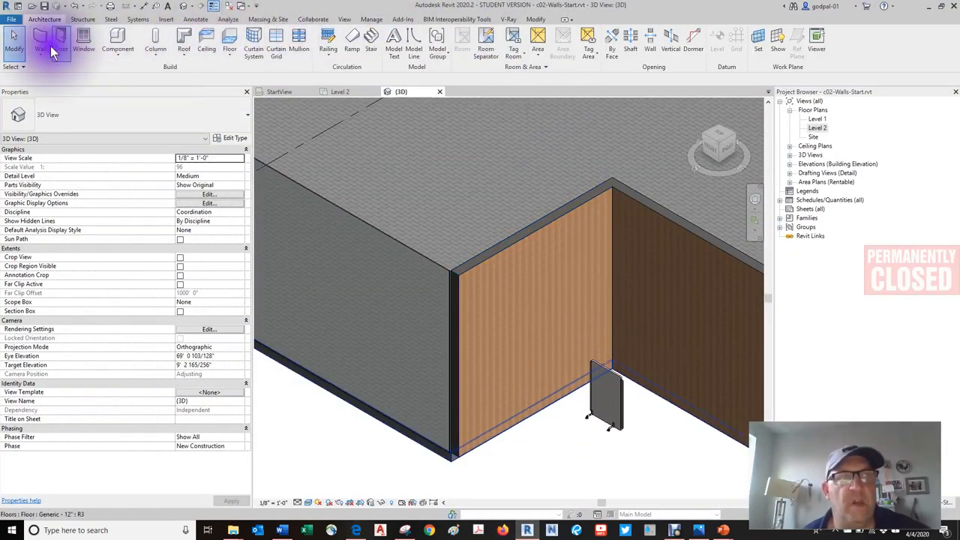
mouse_move(39, 35)
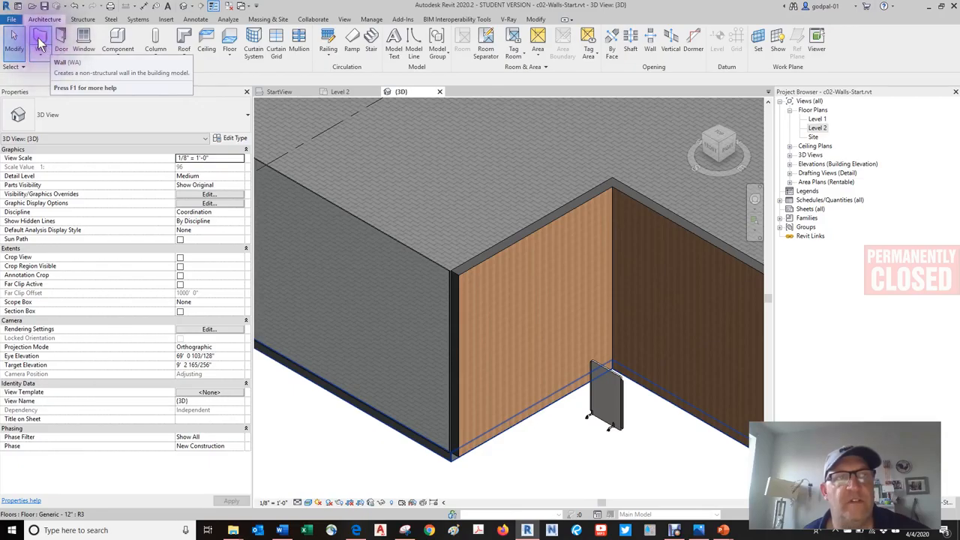
- Select the SCREENIT floor screen in the corner to show its properties
click(60, 37)
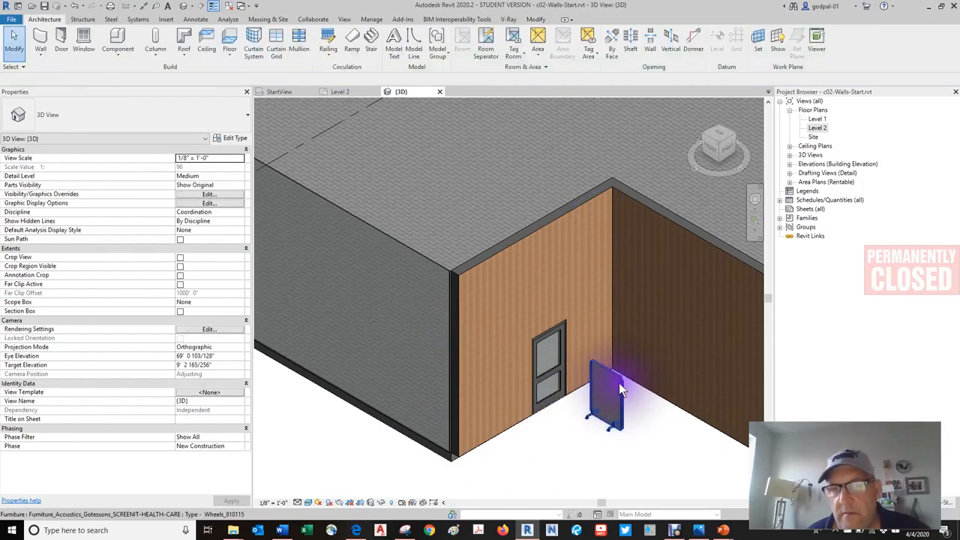
click(608, 390)
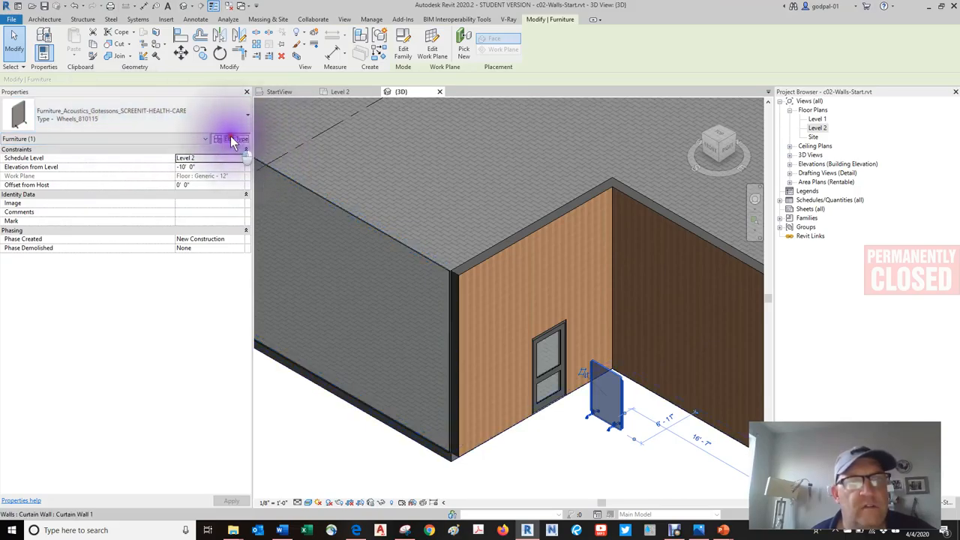
click(230, 139)
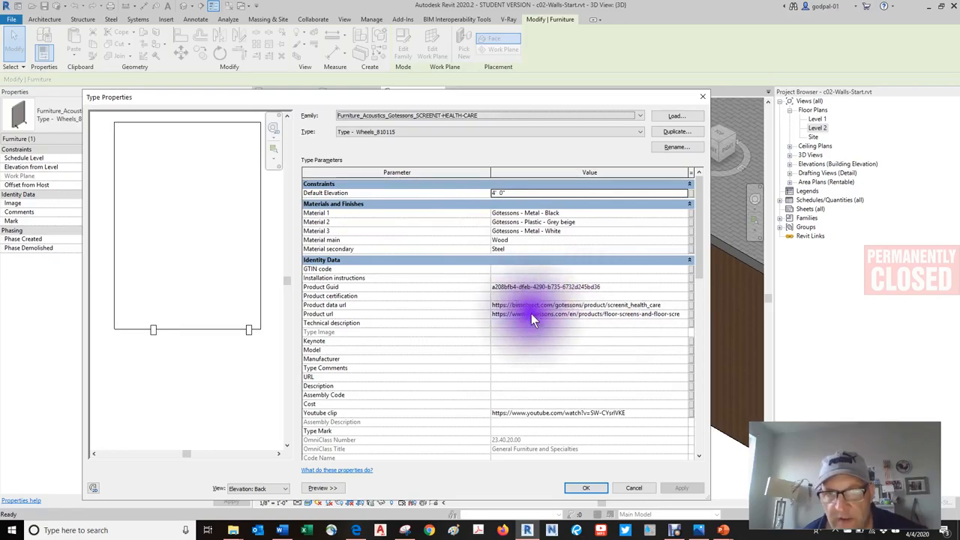
mouse_move(709, 315)
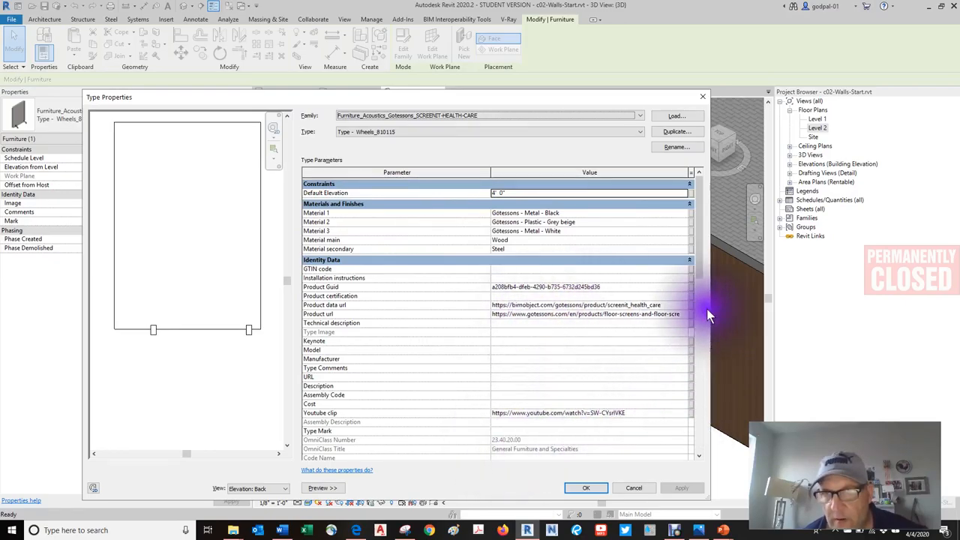
scroll(down, 3)
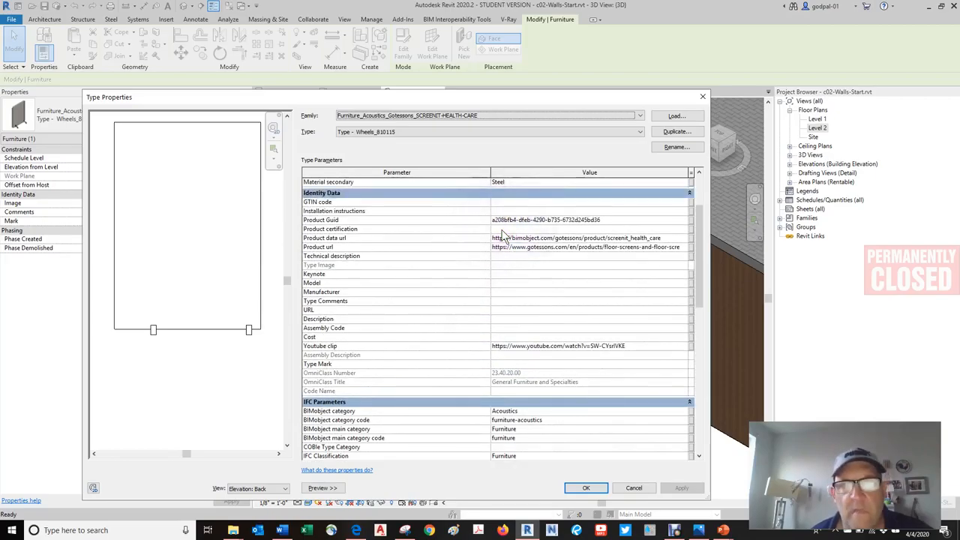
mouse_move(581, 214)
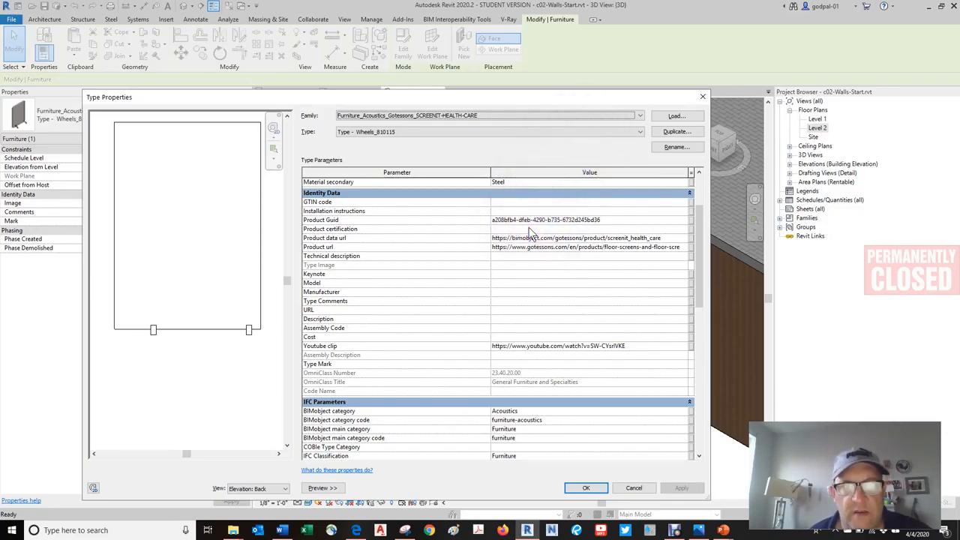
mouse_move(553, 240)
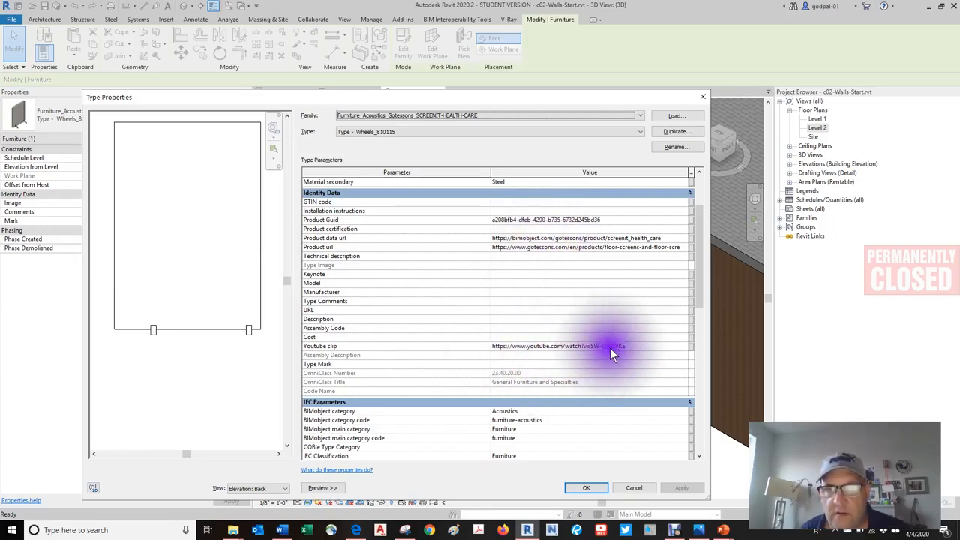
mouse_move(536, 345)
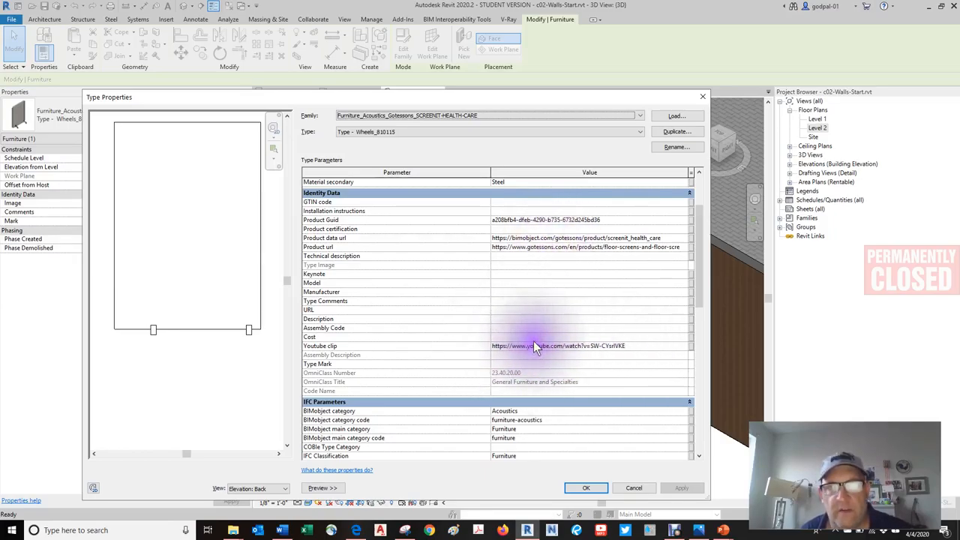
click(487, 115)
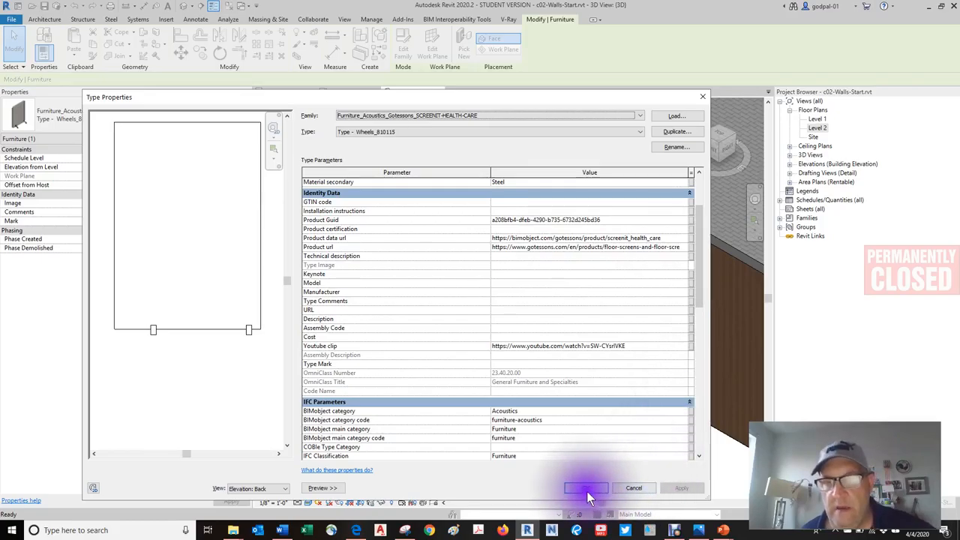
click(586, 487)
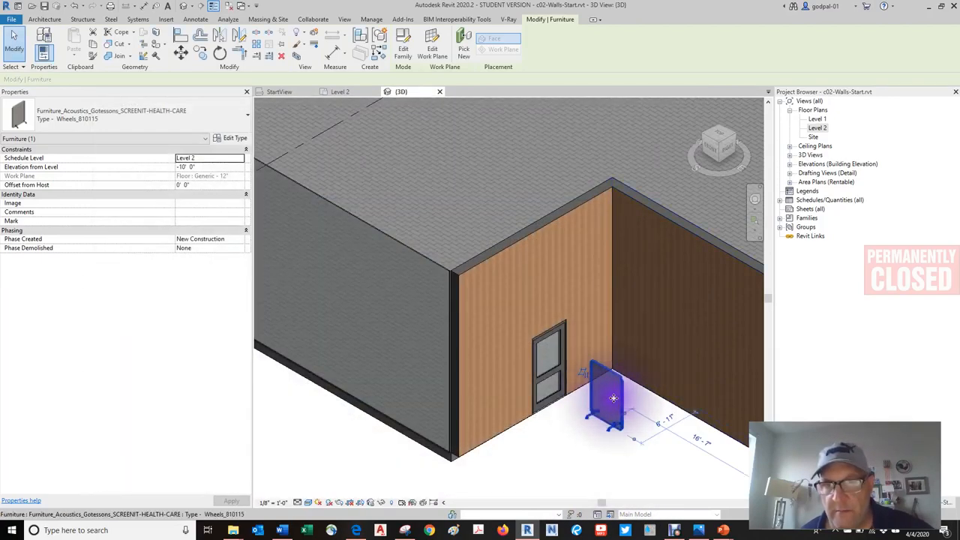
- Move the floor screen, rotate it about 30 degrees and place an angled copy on the upper floor
drag(612, 398, 600, 397)
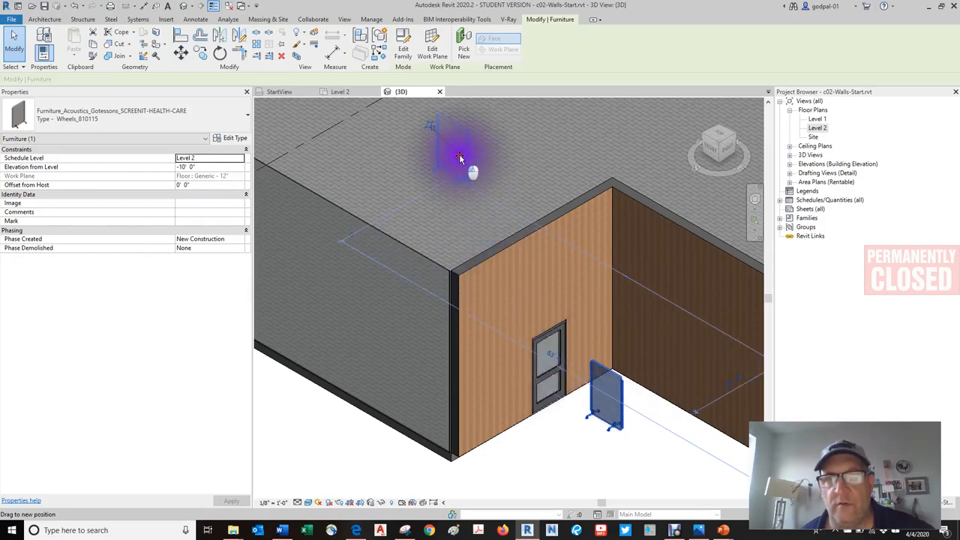
right_click(469, 157)
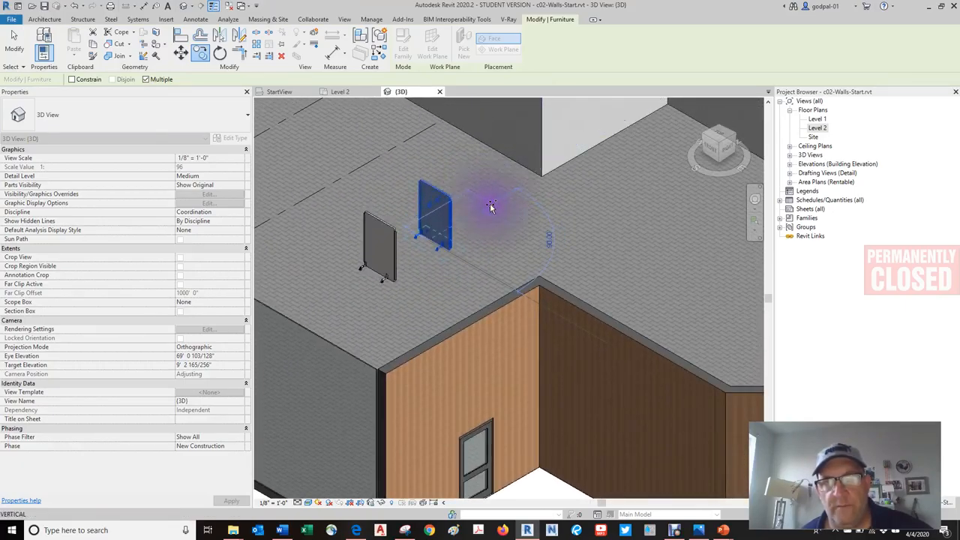
drag(435, 214, 495, 180)
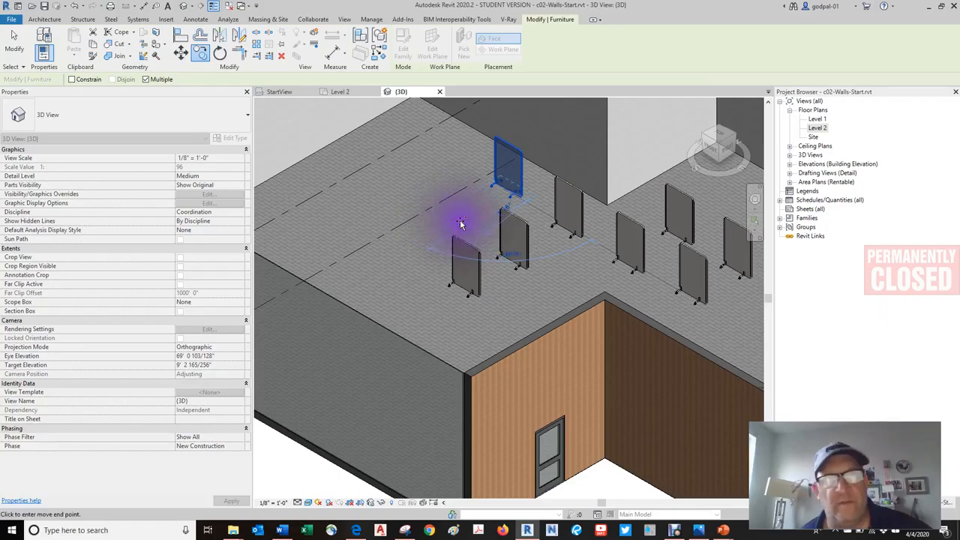
mouse_move(461, 223)
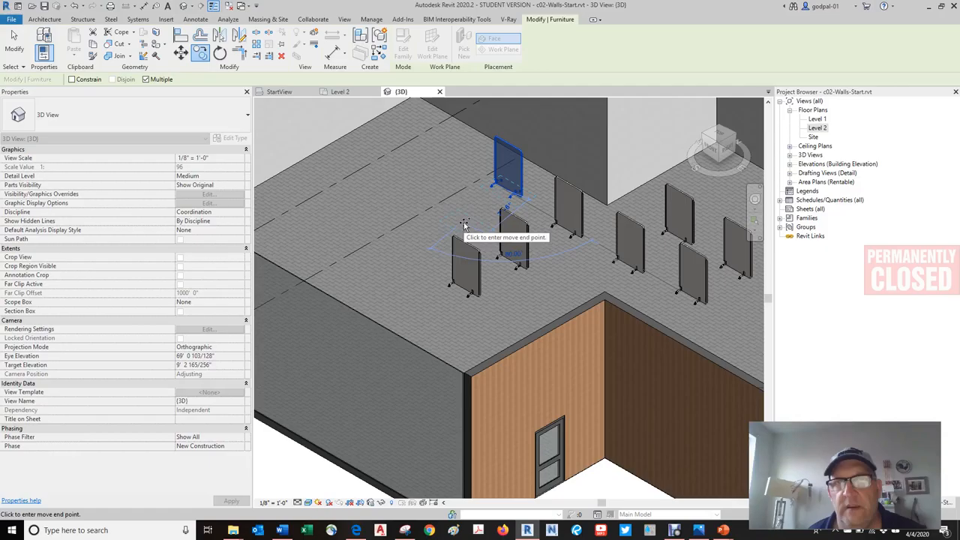
click(456, 222)
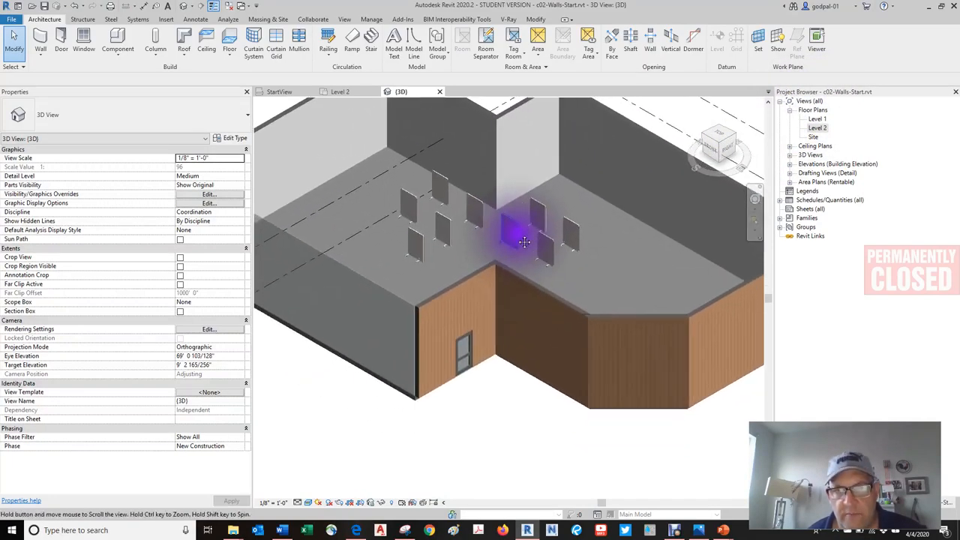
- Select the brick wall between the wings and start editing its profile with the Rectangle tool
click(540, 300)
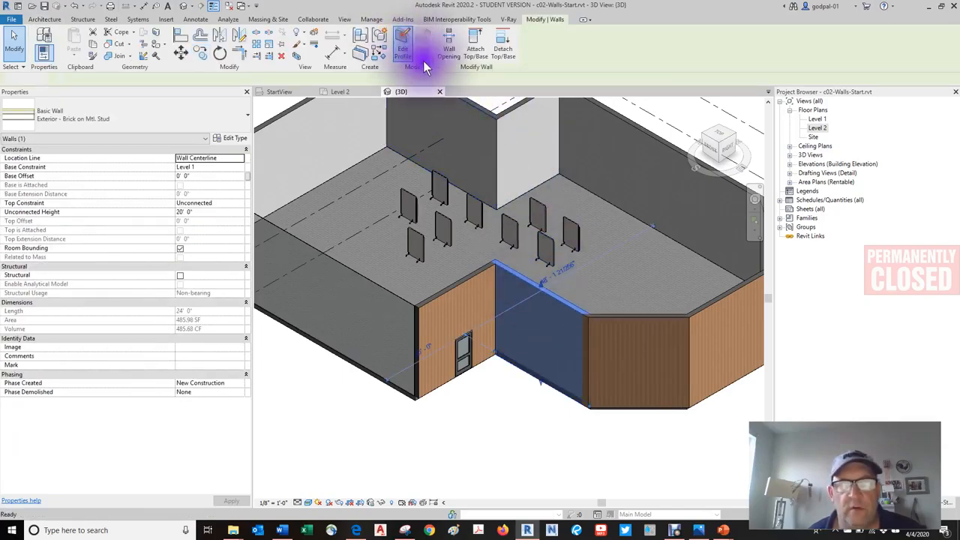
click(401, 41)
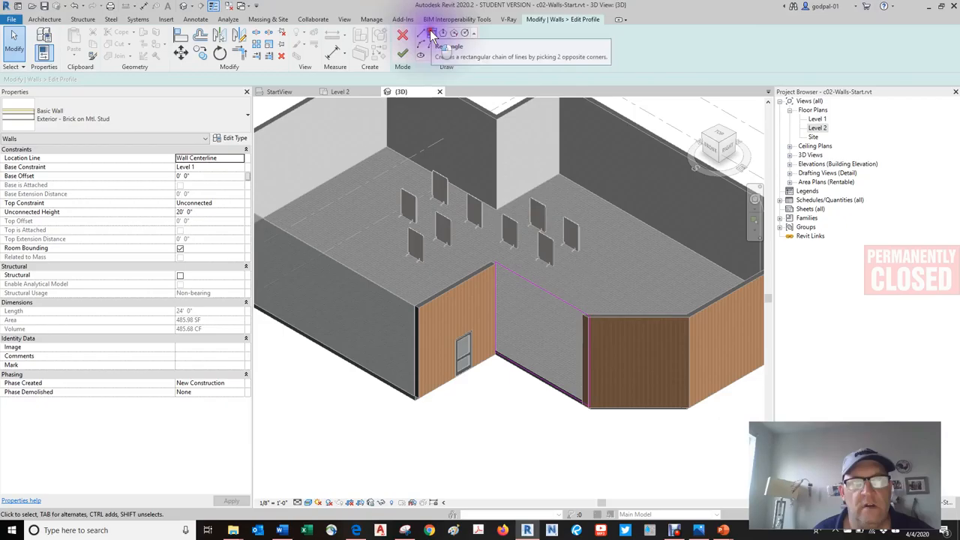
click(432, 34)
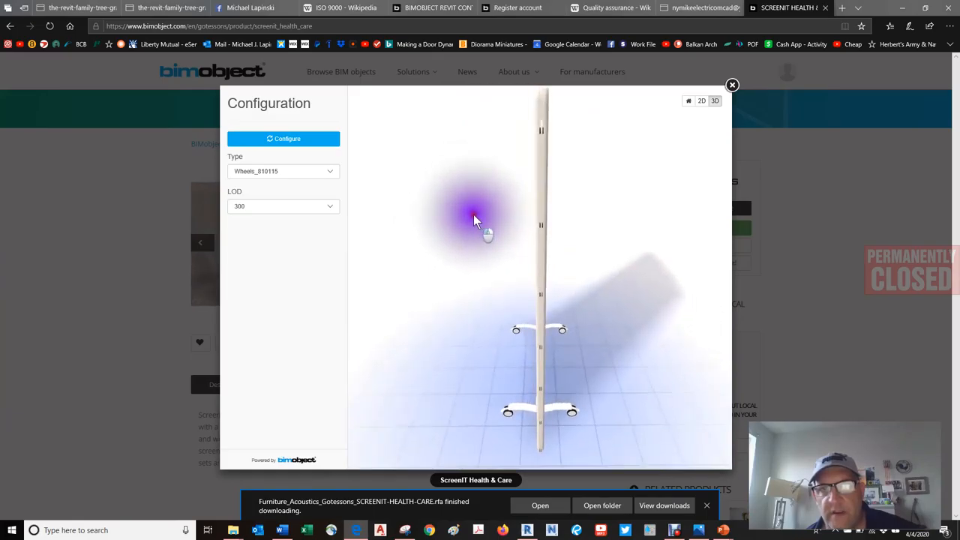
- Orbit the screen's 3D preview, then return to the ScreenIT Health & Care product page
drag(487, 232, 577, 187)
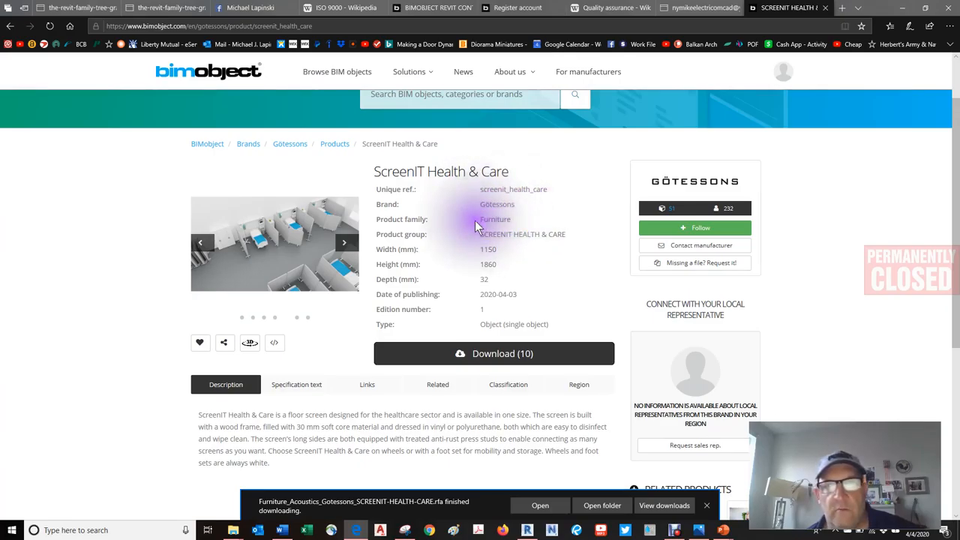
mouse_move(557, 258)
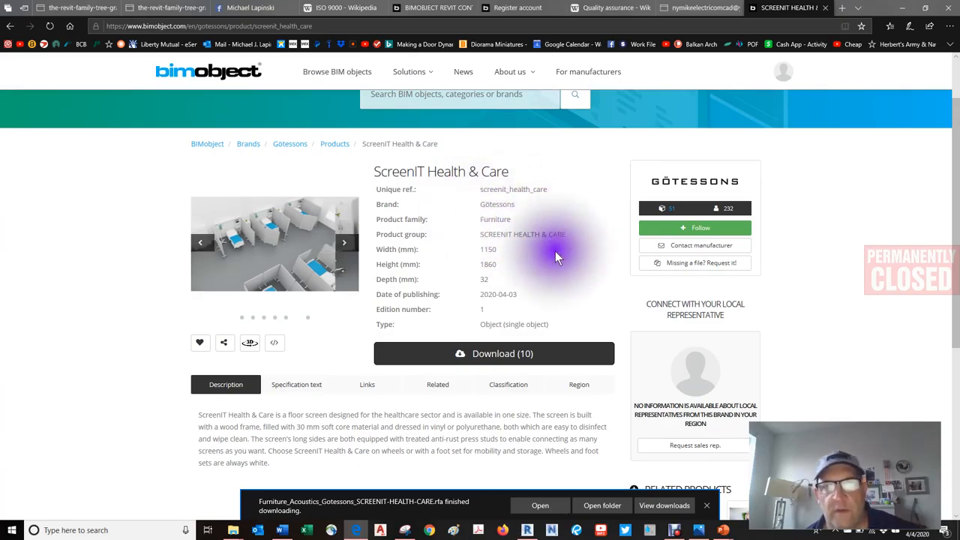
scroll(down, 3)
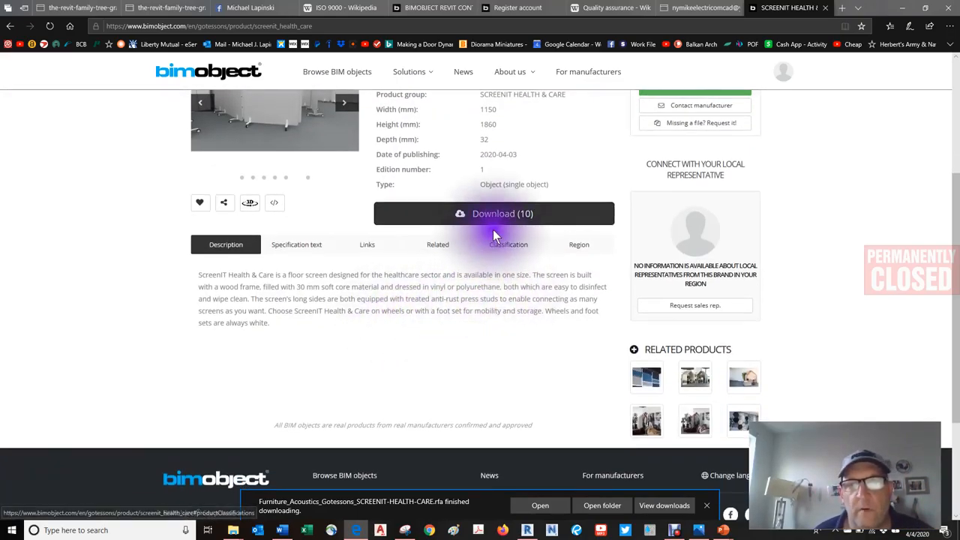
click(494, 213)
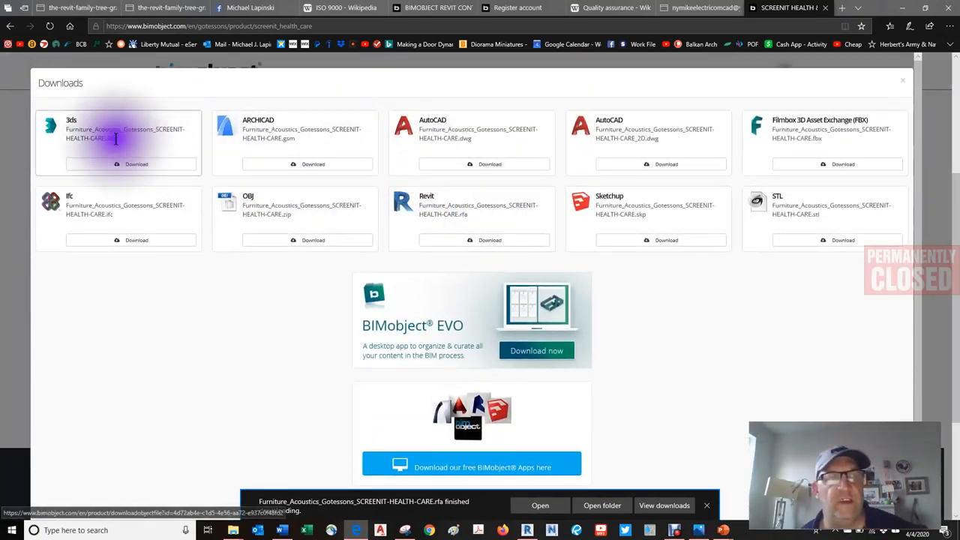
mouse_move(81, 213)
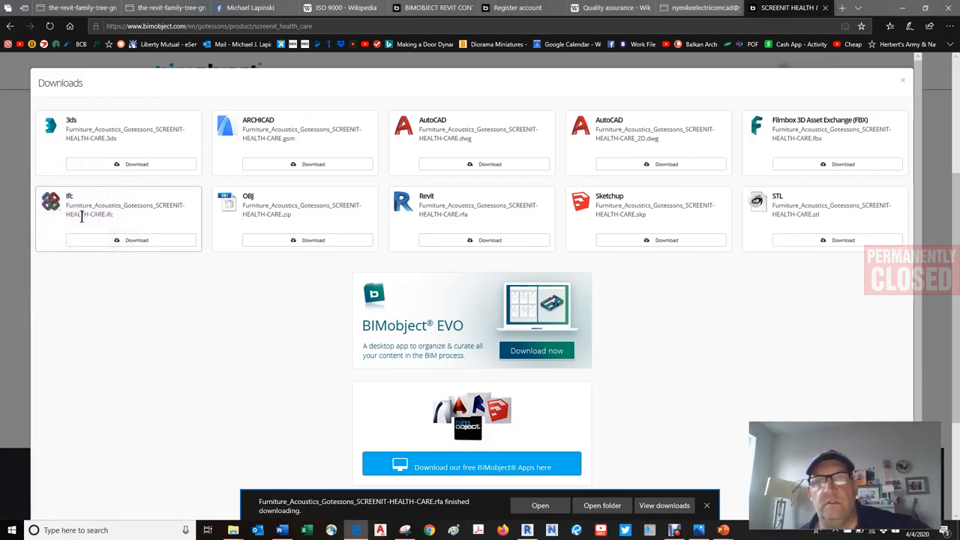
mouse_move(704, 397)
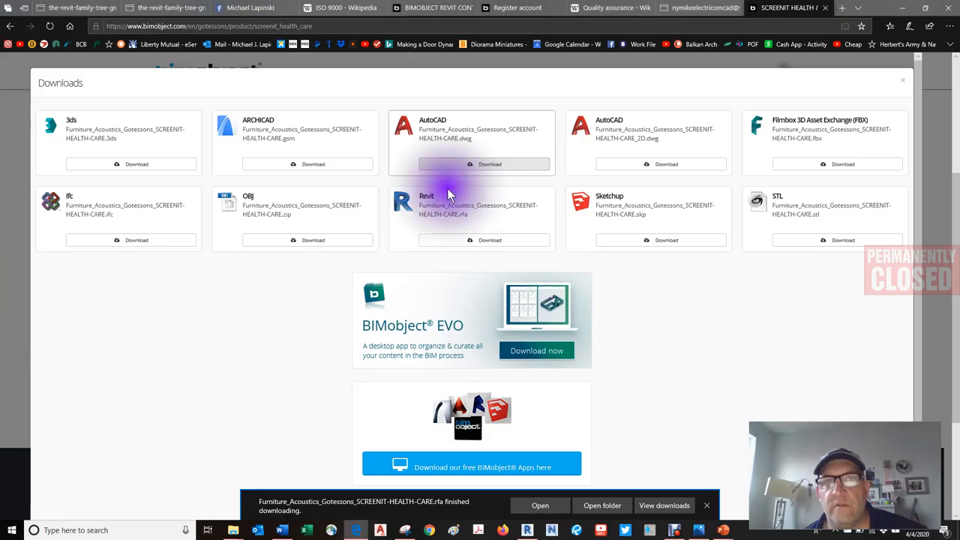
mouse_move(814, 268)
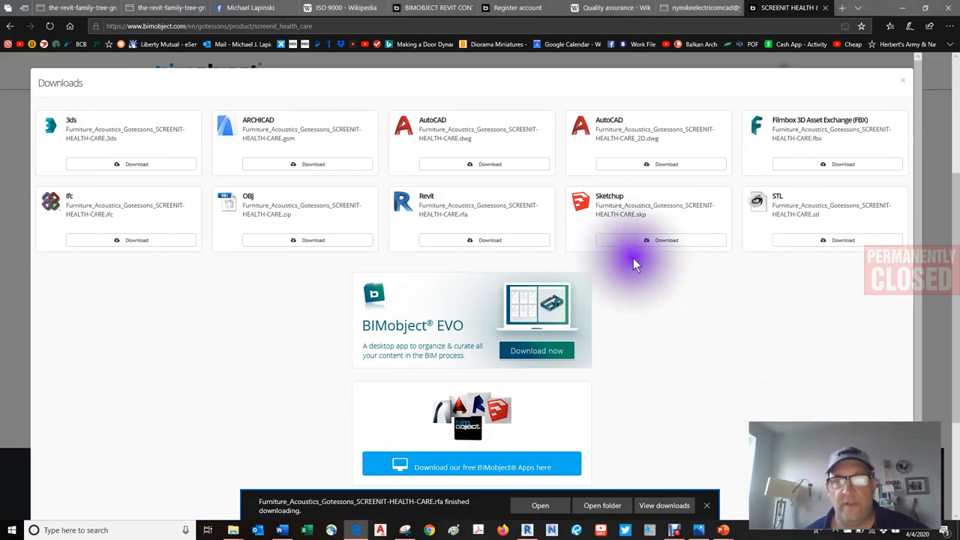
mouse_move(901, 83)
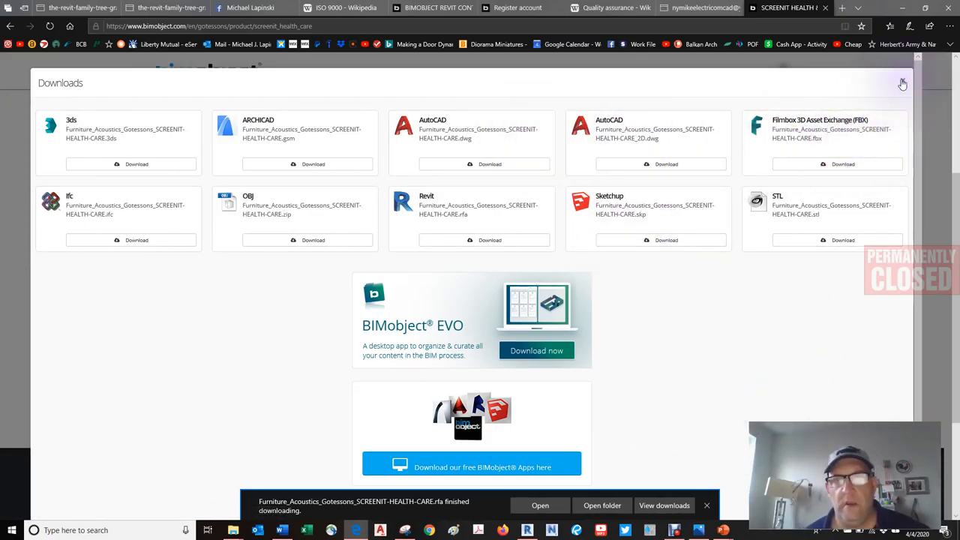
click(900, 83)
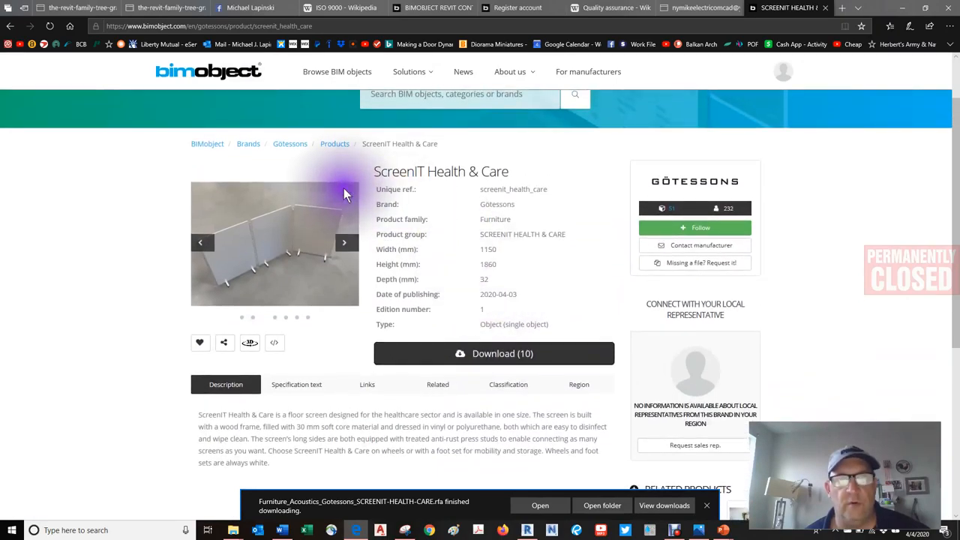
click(9, 26)
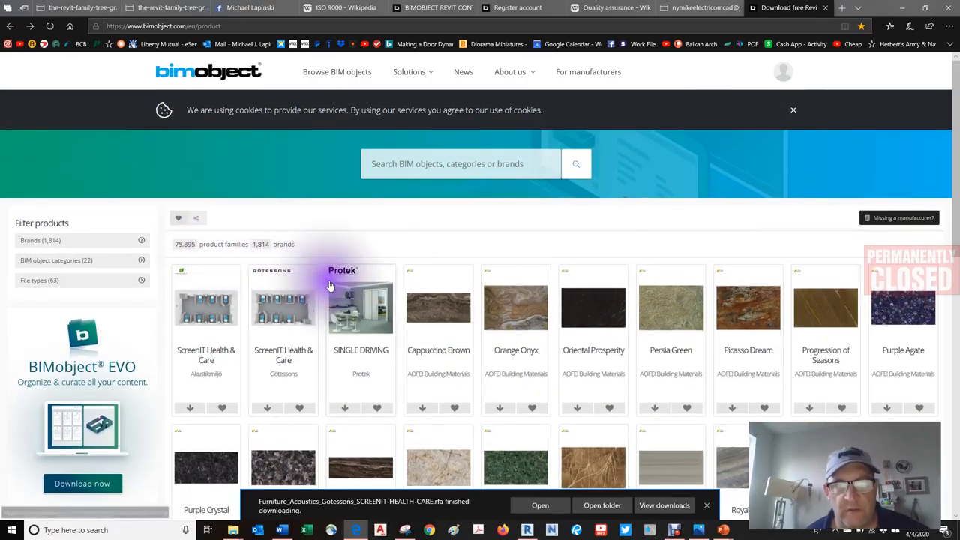
scroll(down, 3)
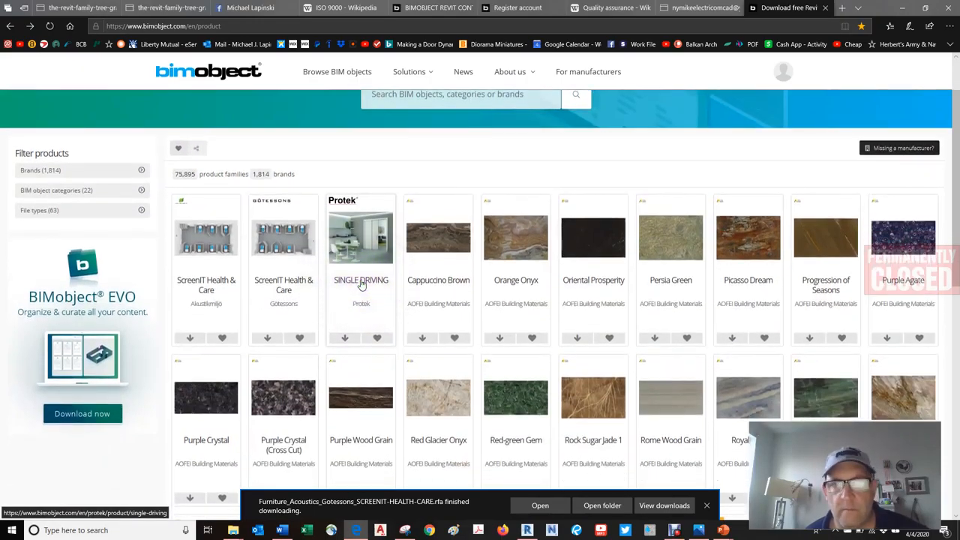
mouse_move(529, 245)
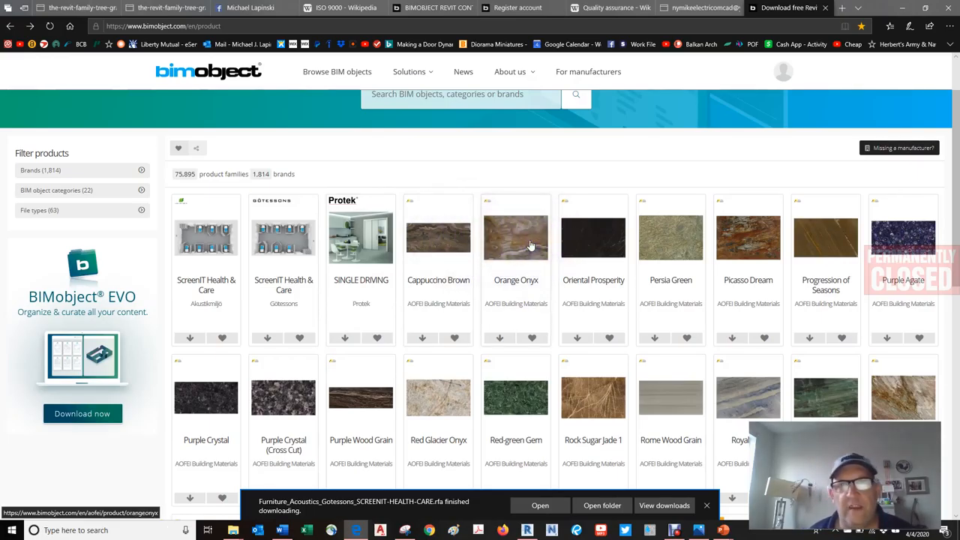
scroll(down, 3)
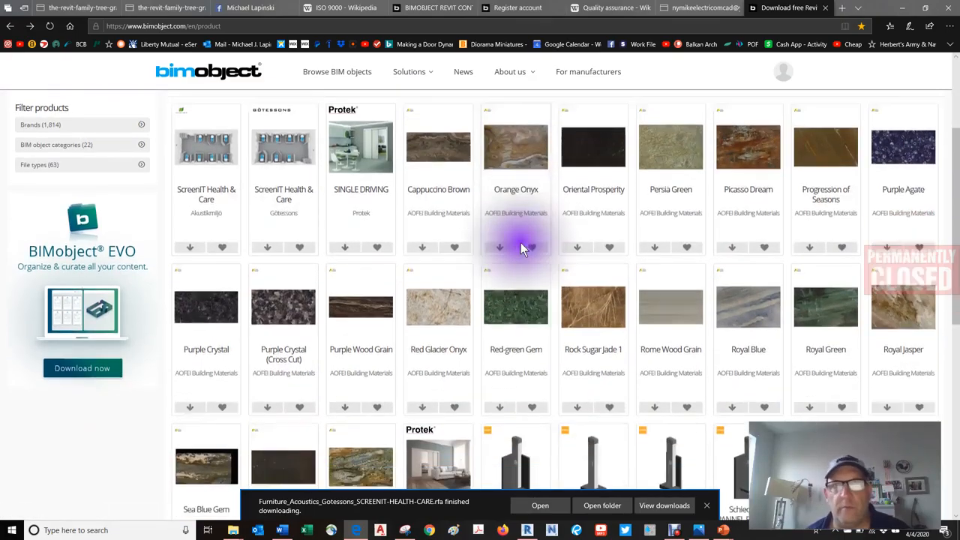
scroll(down, 3)
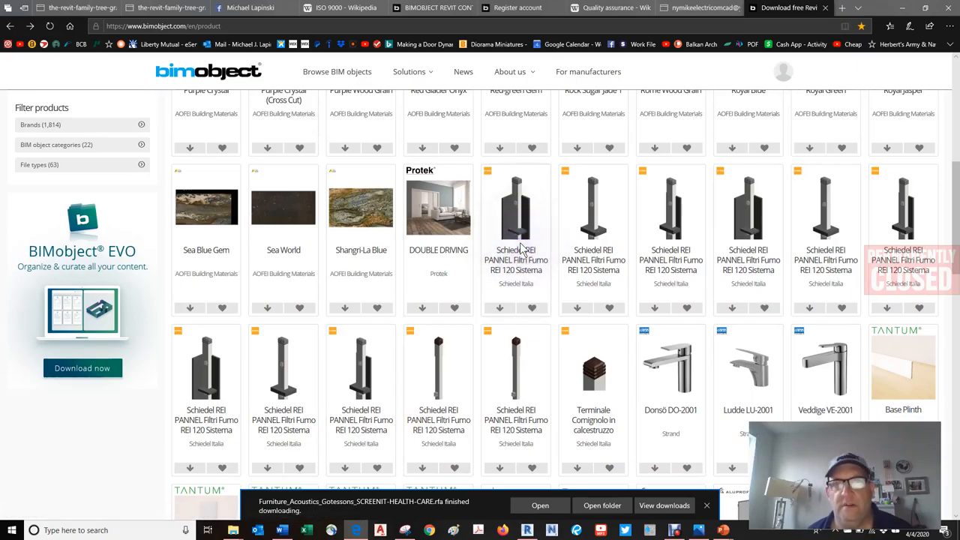
scroll(down, 3)
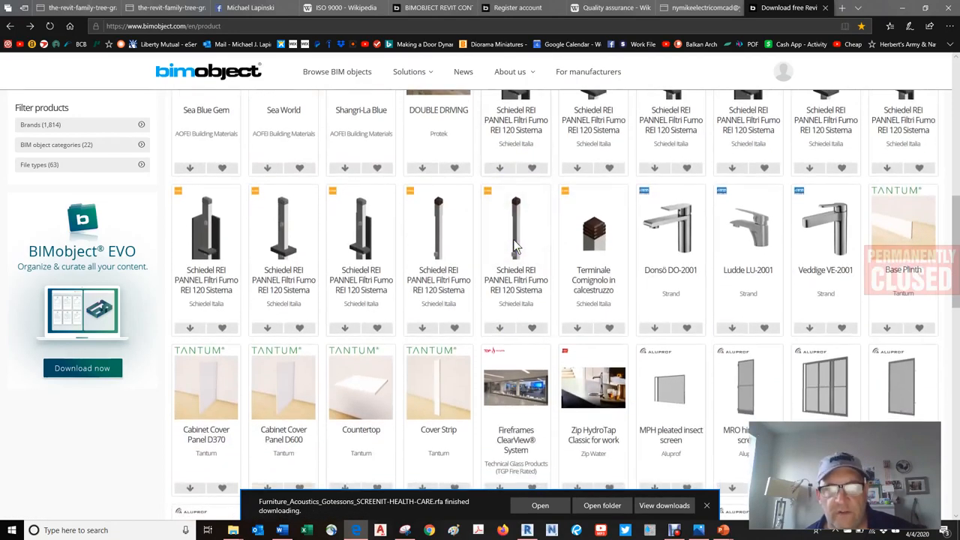
scroll(down, 3)
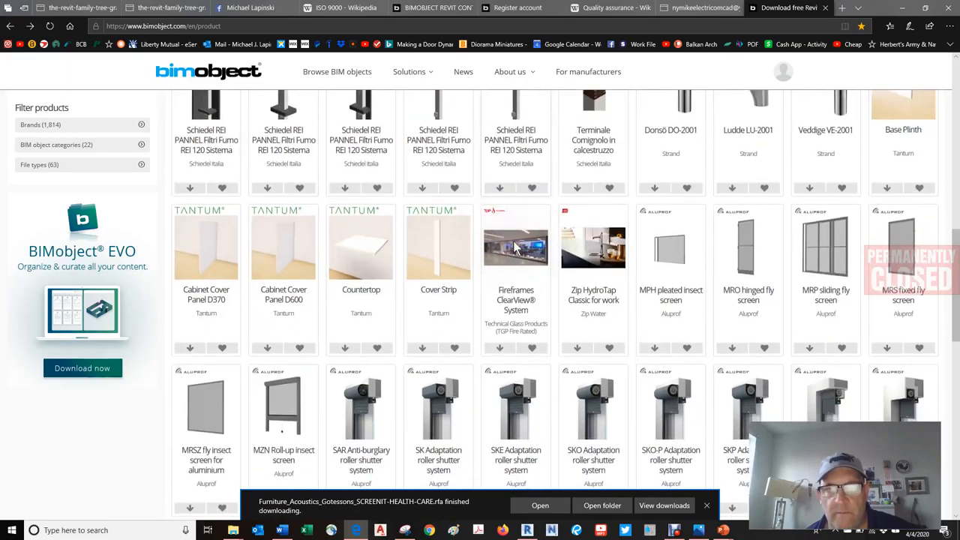
scroll(down, 3)
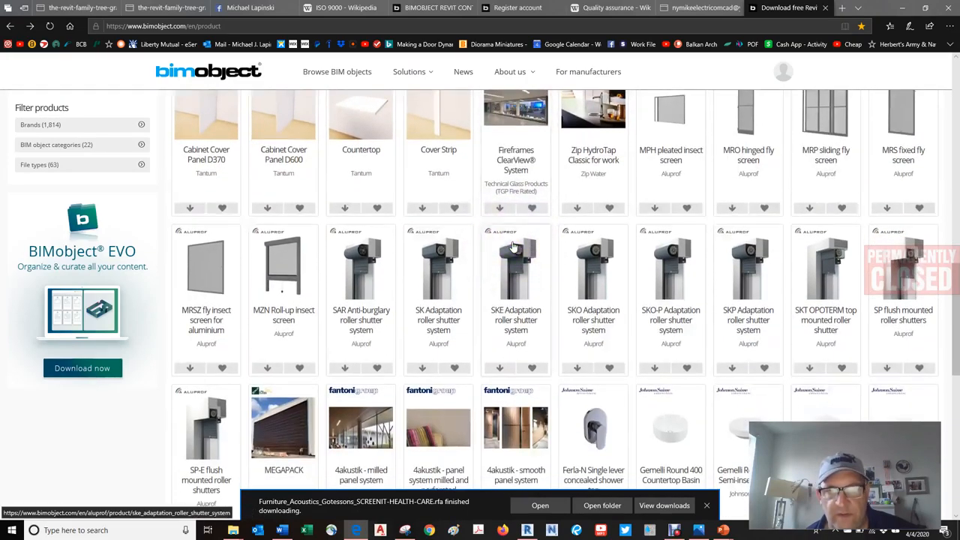
scroll(down, 3)
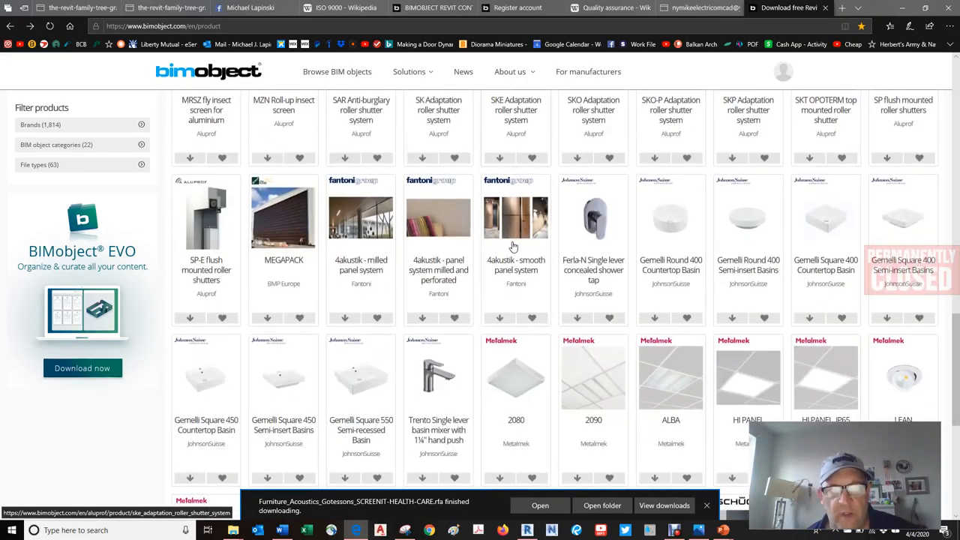
scroll(down, 3)
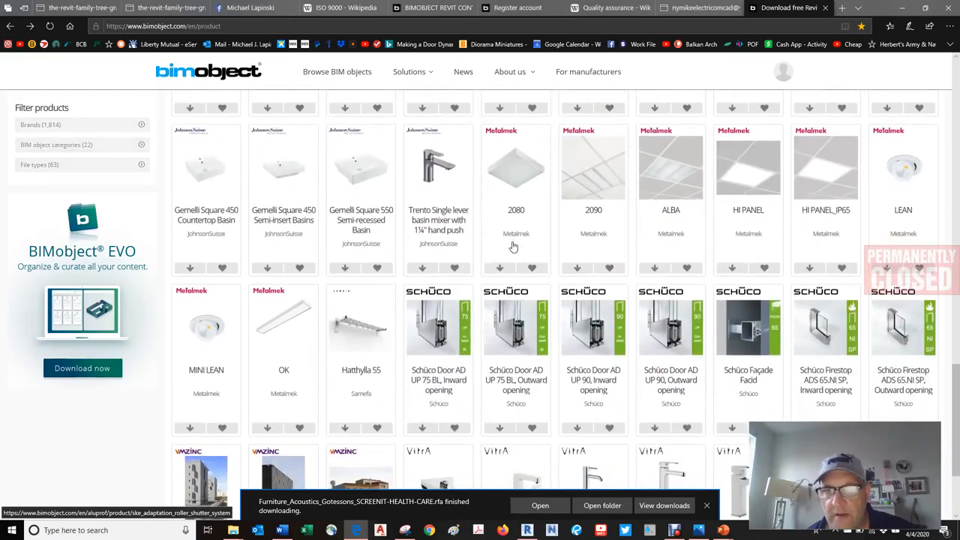
scroll(down, 3)
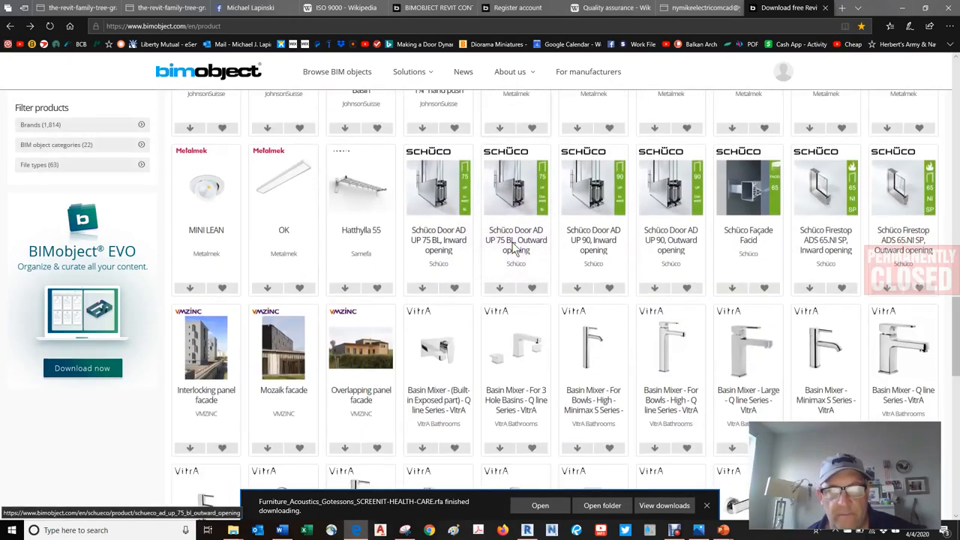
scroll(down, 3)
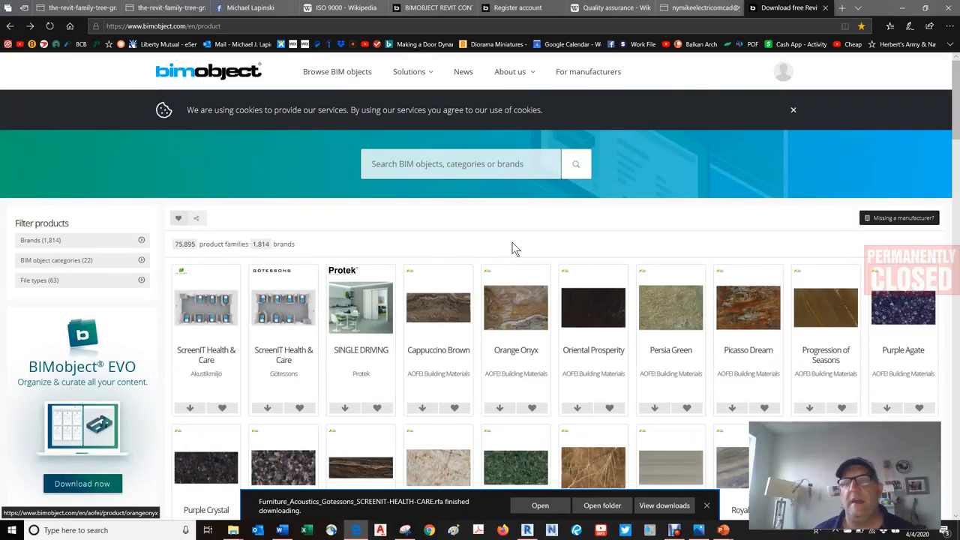
mouse_move(381, 142)
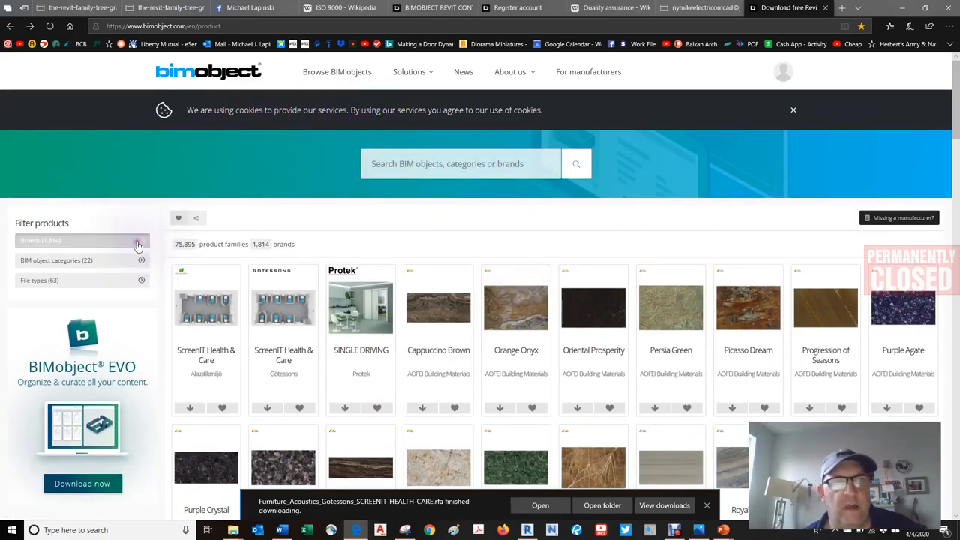
- Scroll the Brands filter list alphabetically and tick BEHR as the chosen brand
click(141, 240)
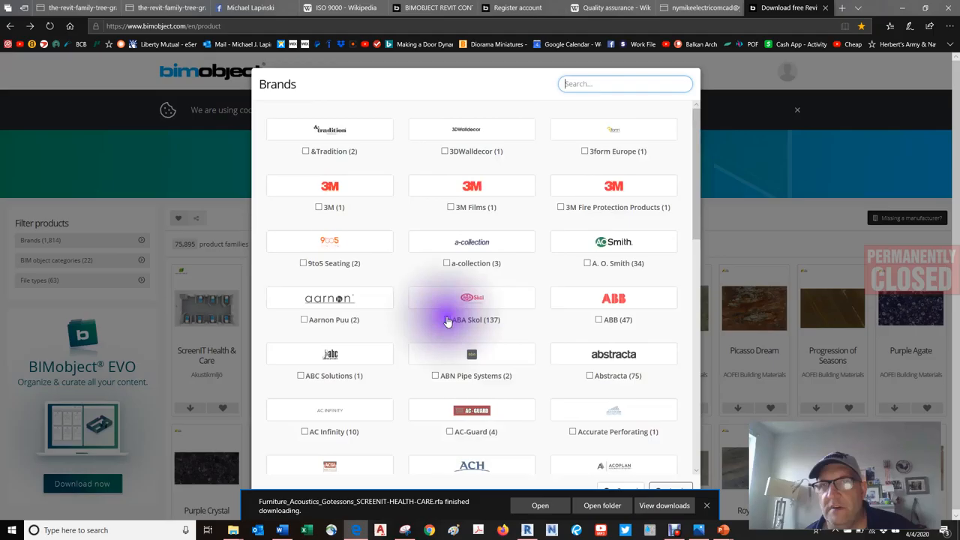
scroll(down, 3)
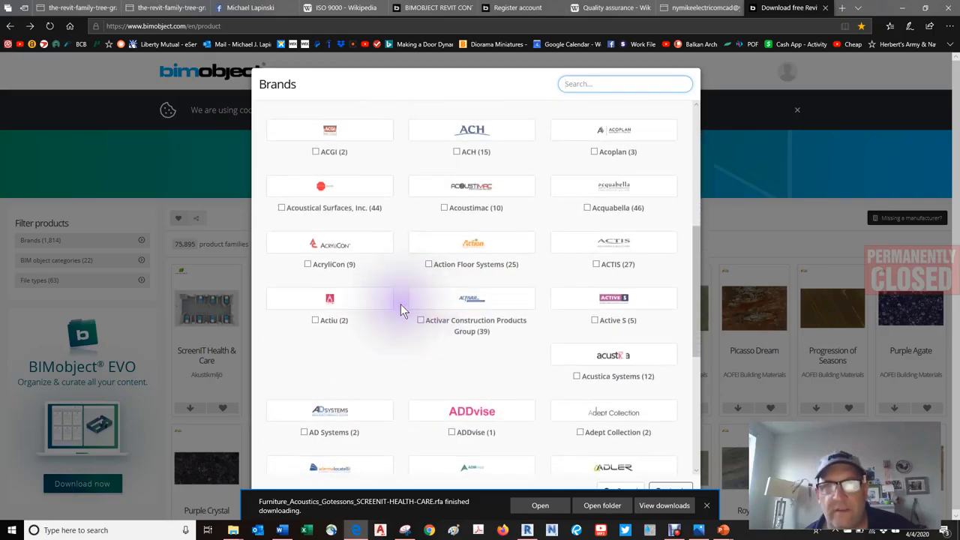
scroll(down, 3)
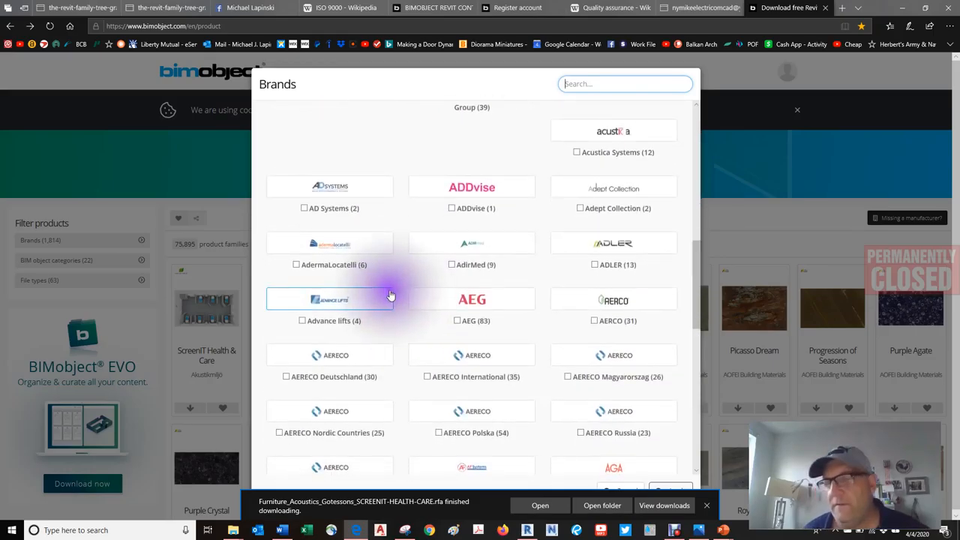
mouse_move(399, 317)
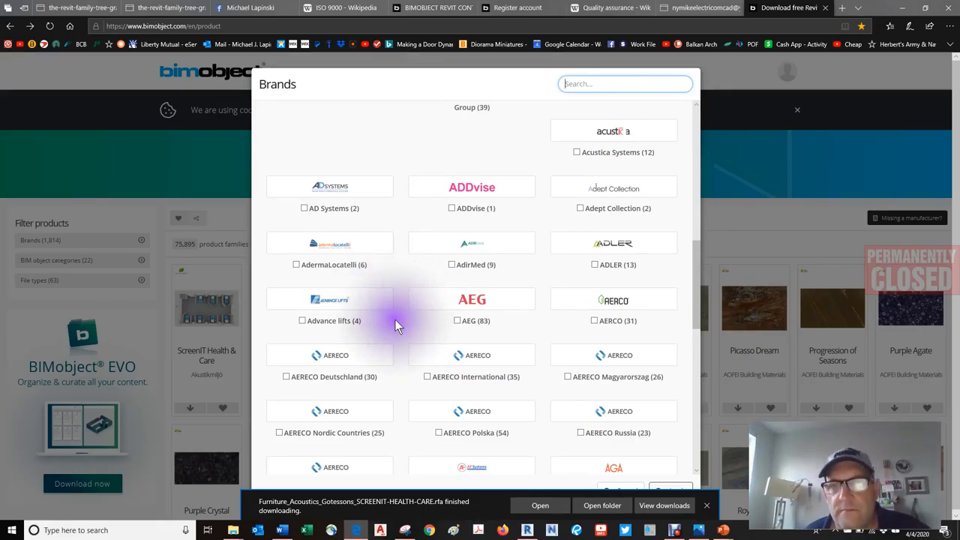
scroll(down, 3)
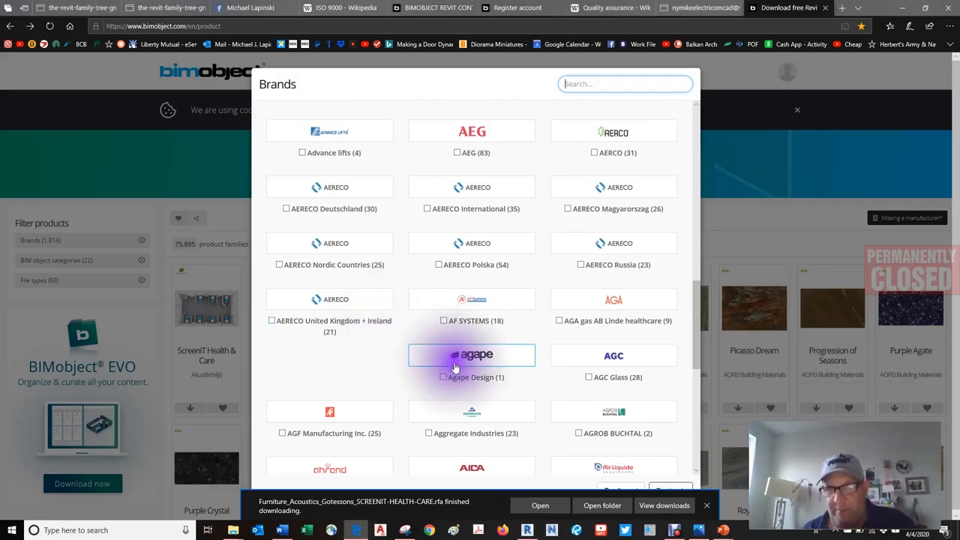
scroll(down, 3)
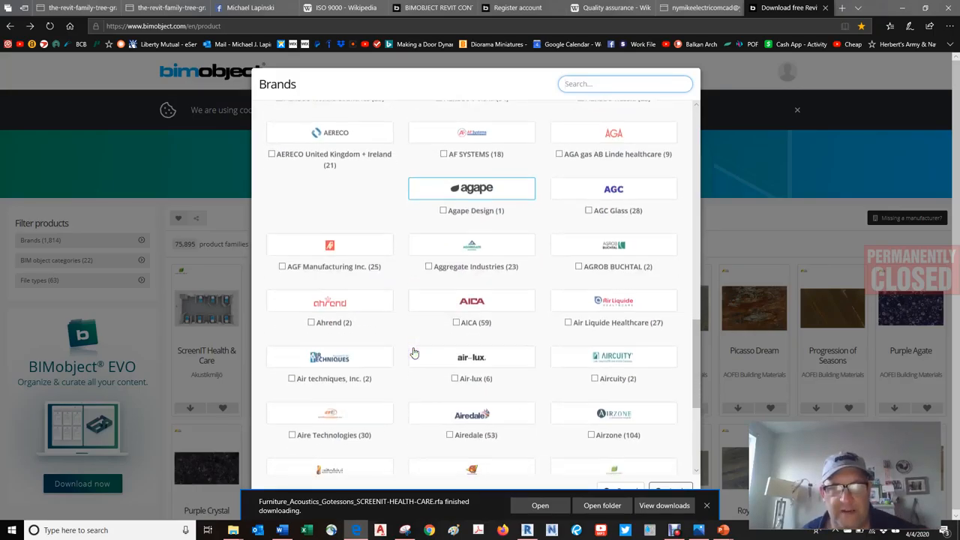
scroll(down, 3)
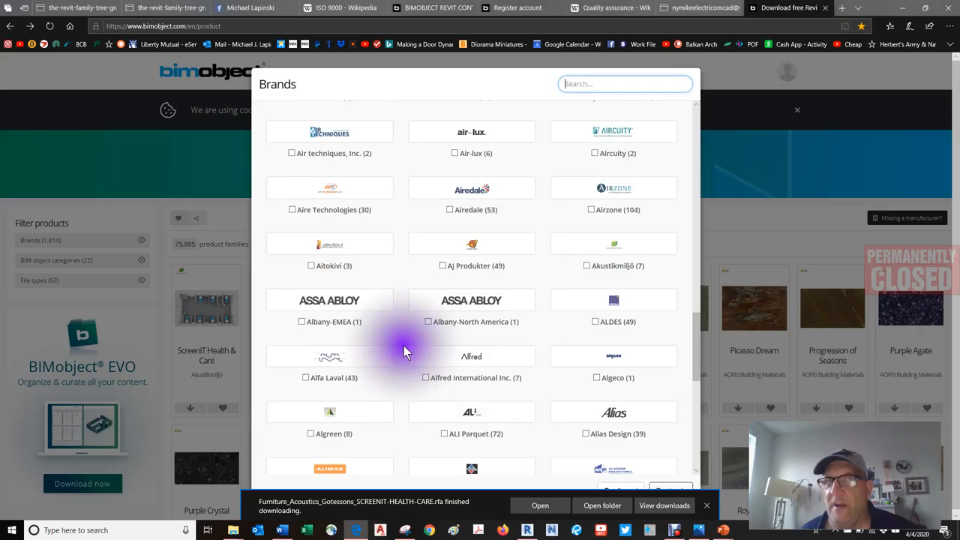
mouse_move(406, 351)
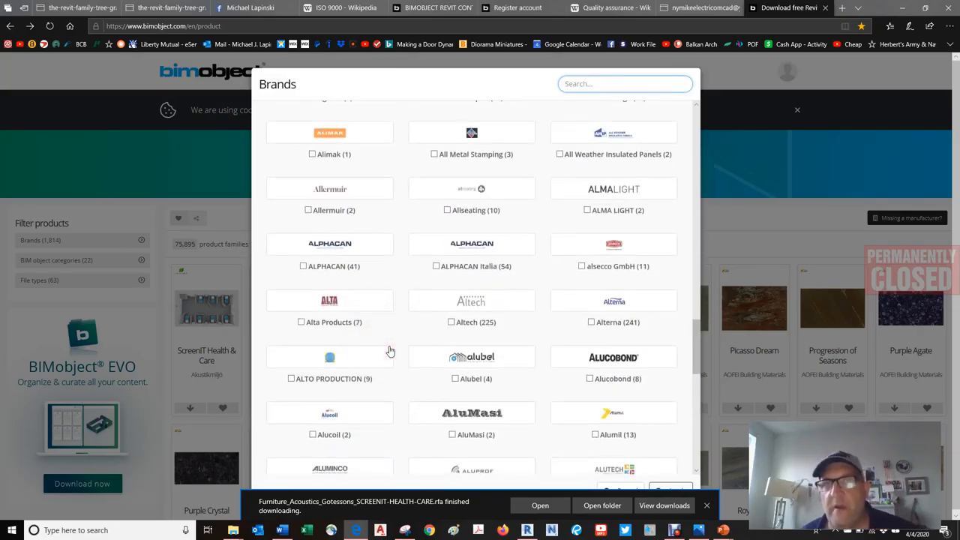
scroll(down, 3)
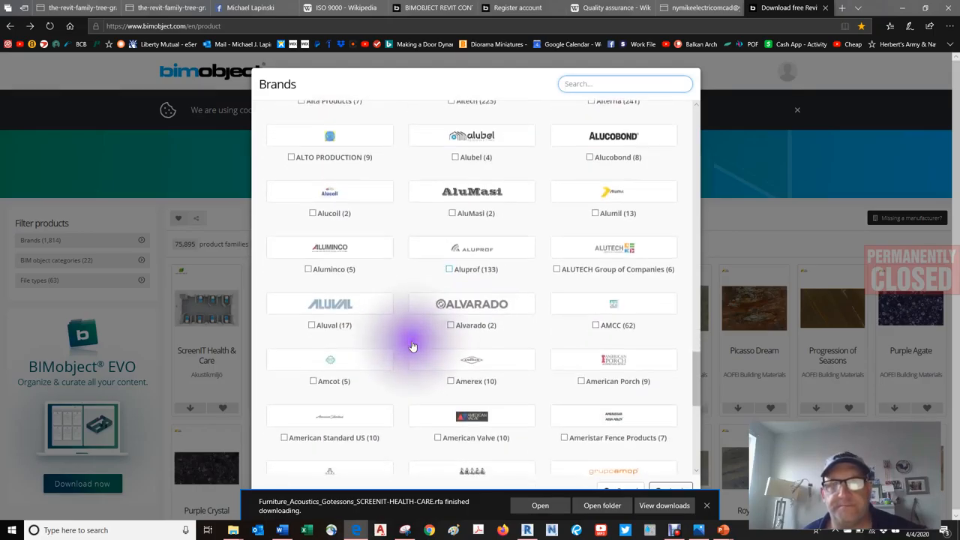
scroll(down, 3)
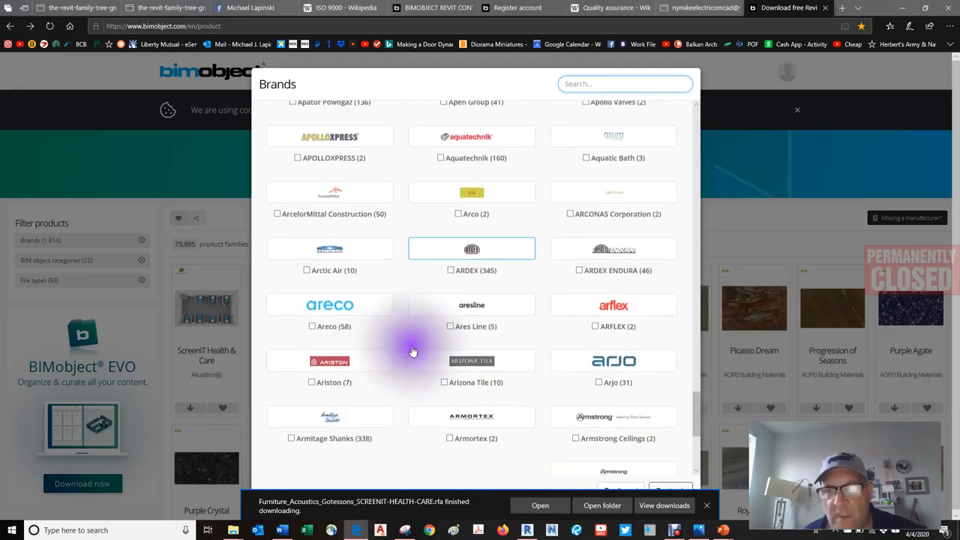
scroll(down, 3)
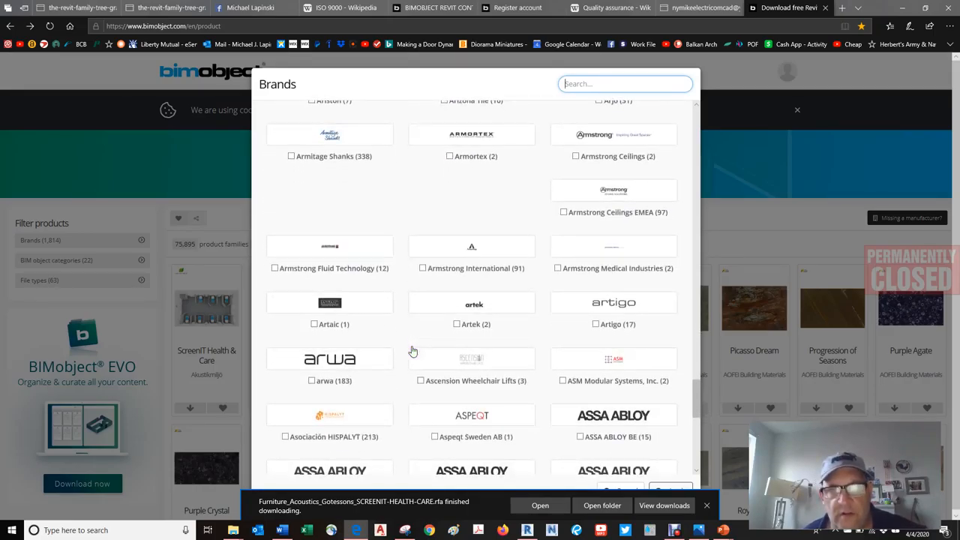
scroll(down, 3)
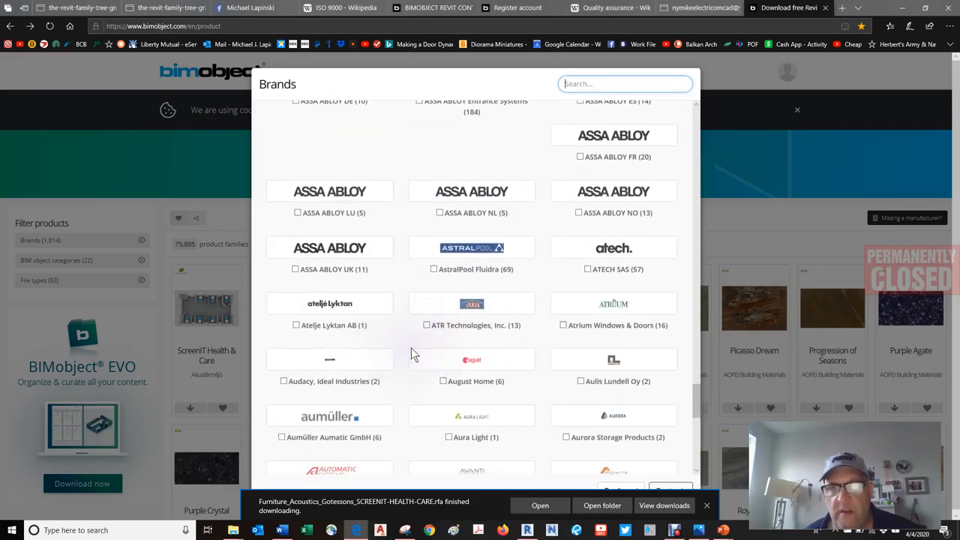
scroll(down, 3)
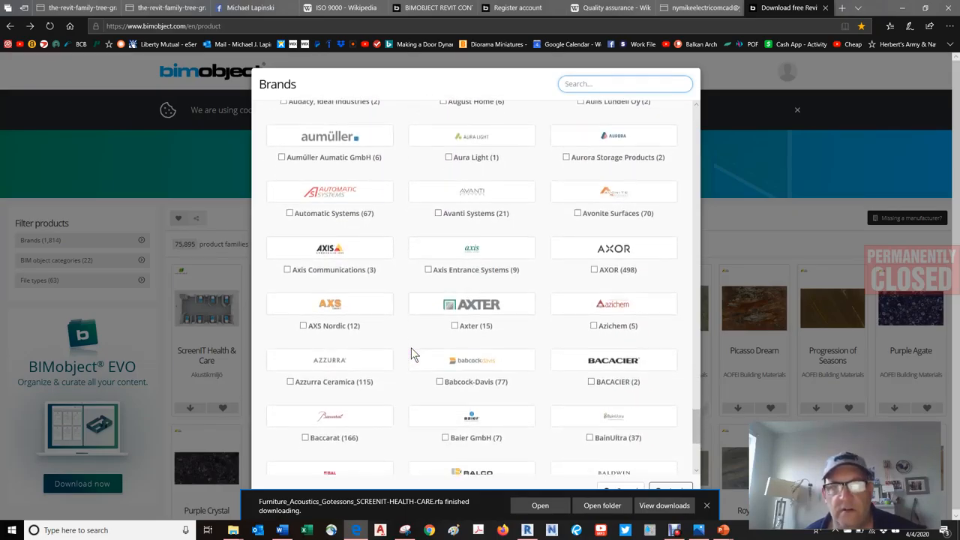
scroll(down, 3)
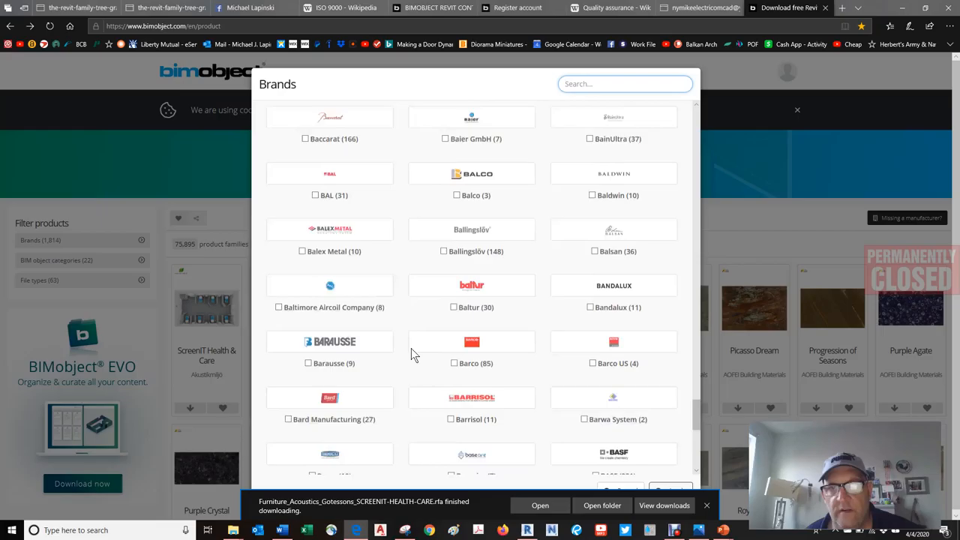
scroll(down, 3)
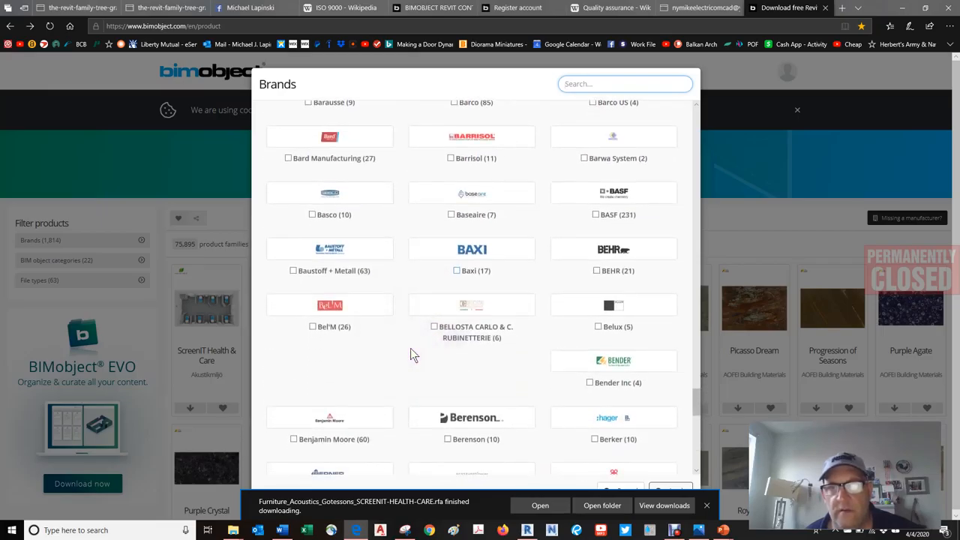
scroll(down, 3)
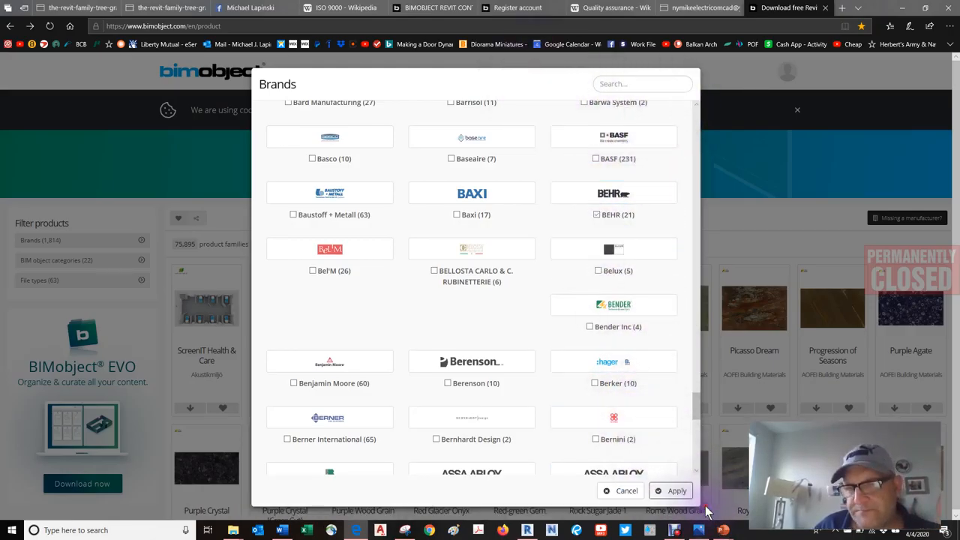
click(676, 490)
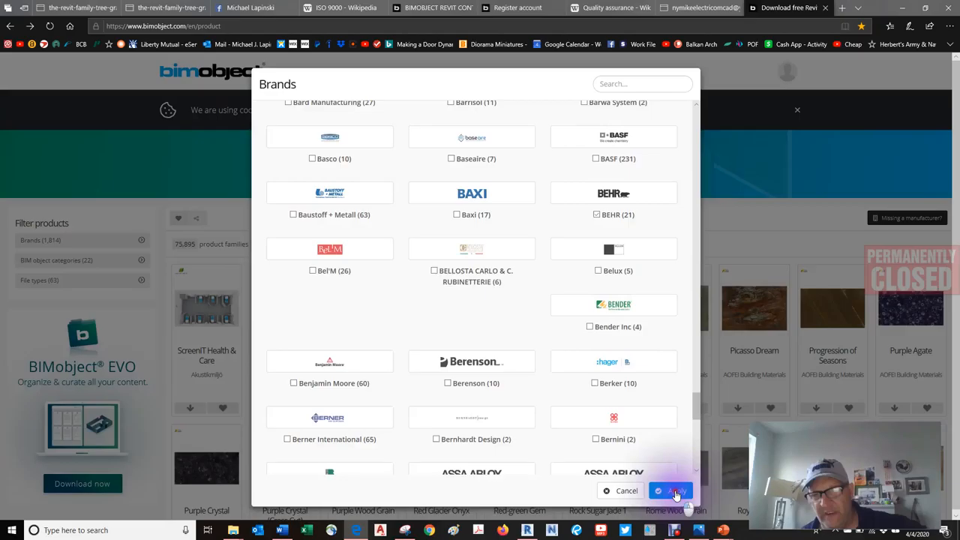
- Apply and then clear the brand filter so all 75,895 product families list again
click(672, 490)
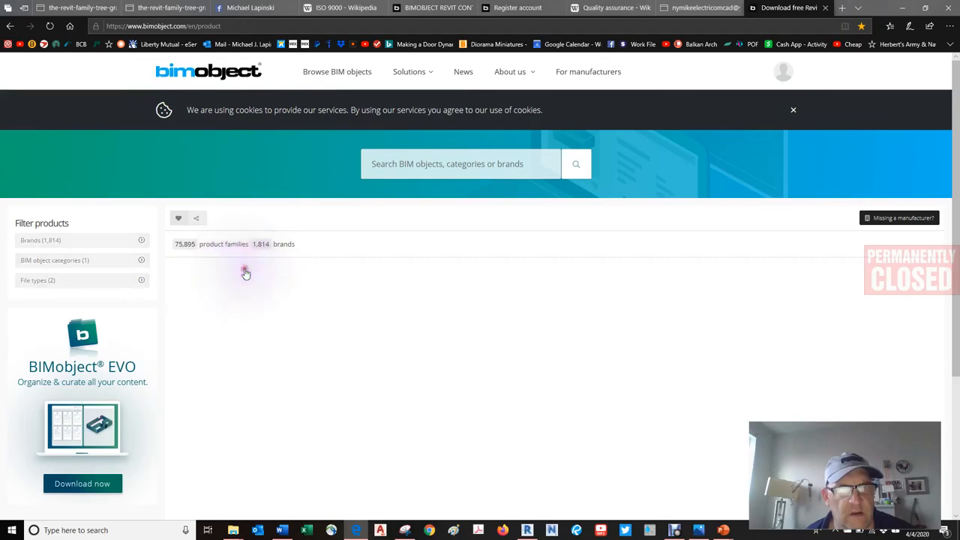
click(793, 109)
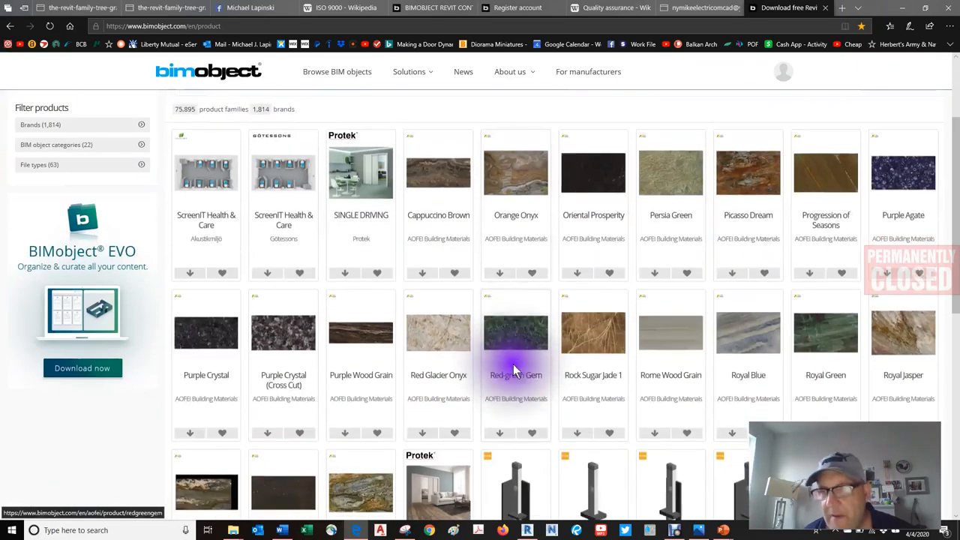
scroll(down, 3)
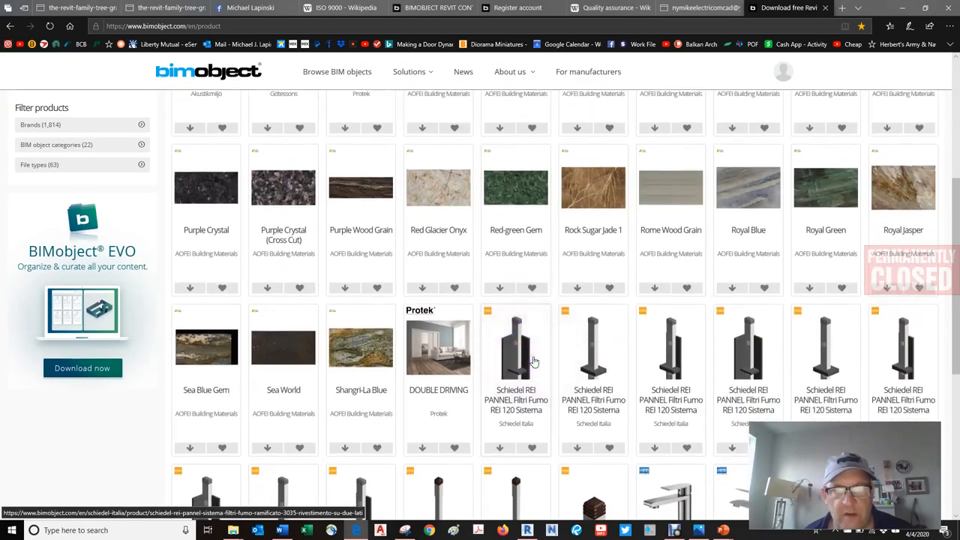
scroll(down, 3)
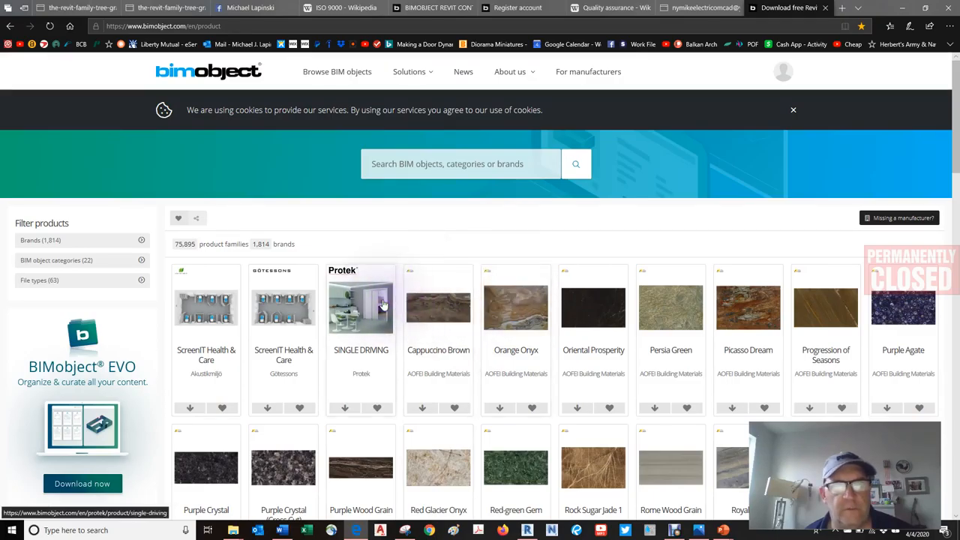
- Search the catalogue for 'trees' and open the Cherry Tree in Bloom product page
click(460, 163)
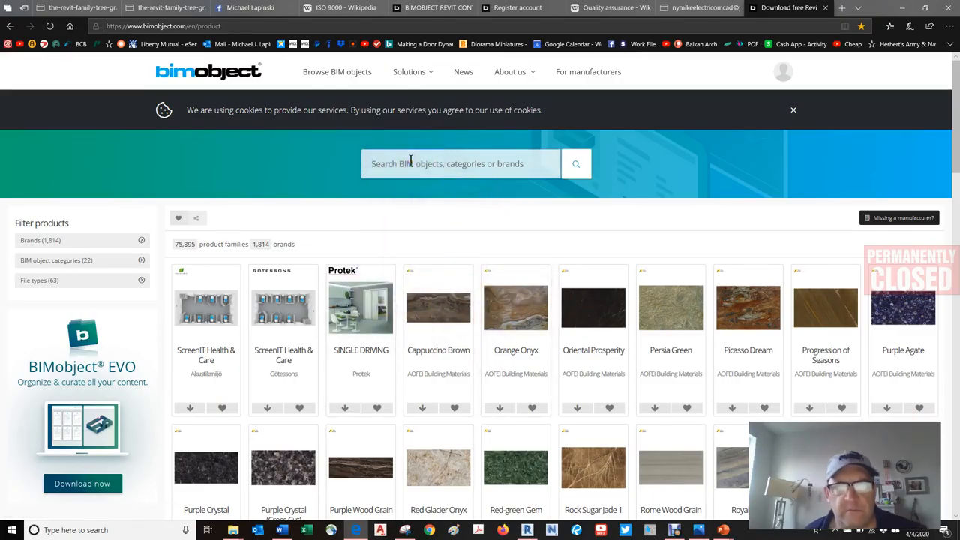
text(trees)
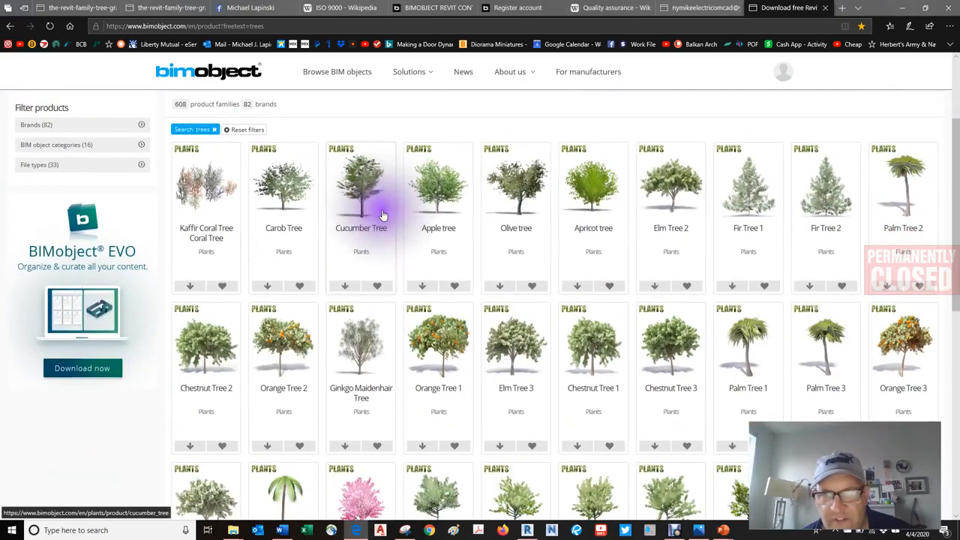
mouse_move(384, 216)
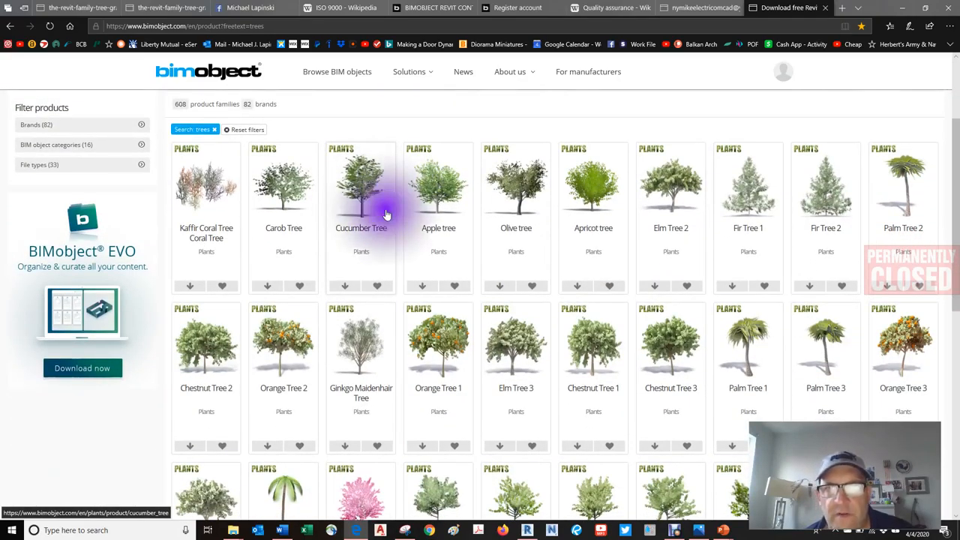
scroll(down, 3)
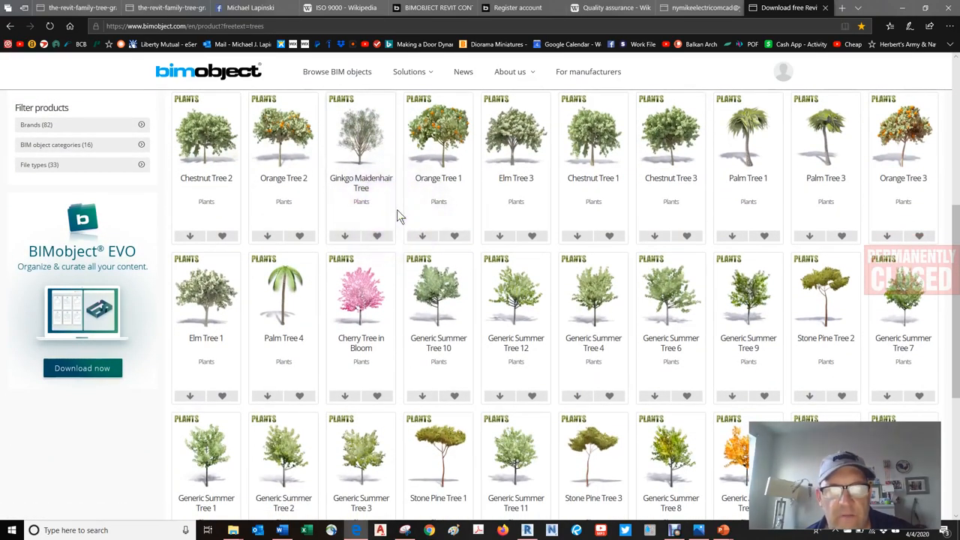
scroll(down, 3)
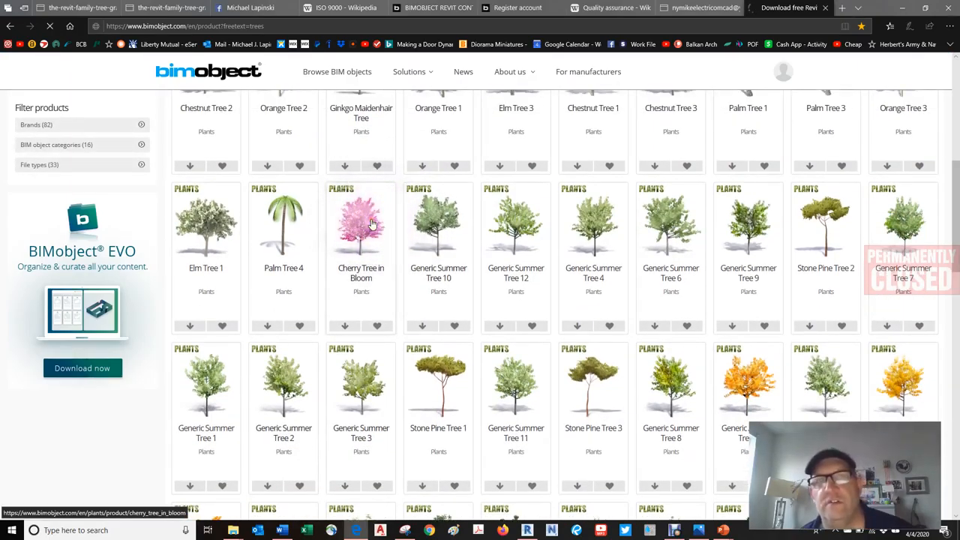
click(372, 224)
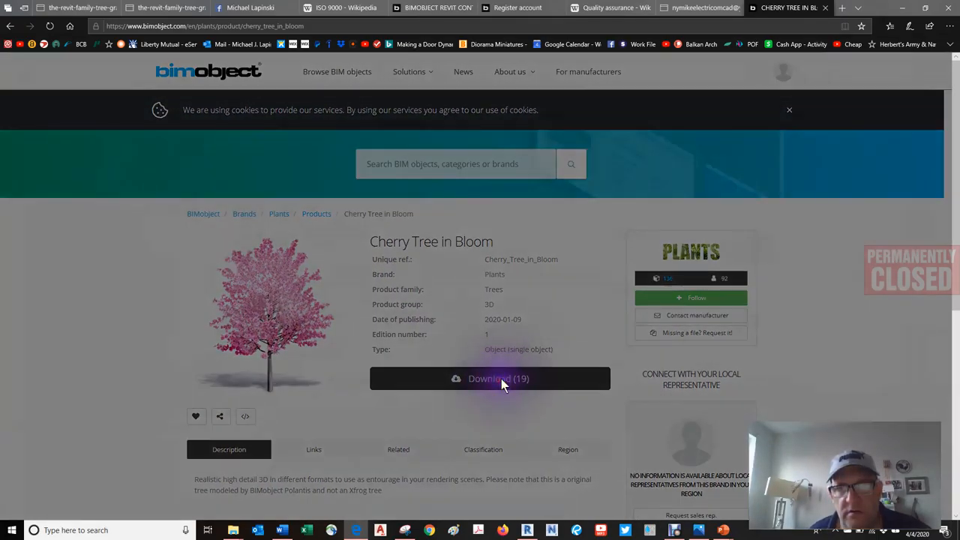
- Download the Revit .rfa version of the Cherry Tree in Bloom and save the file
click(490, 377)
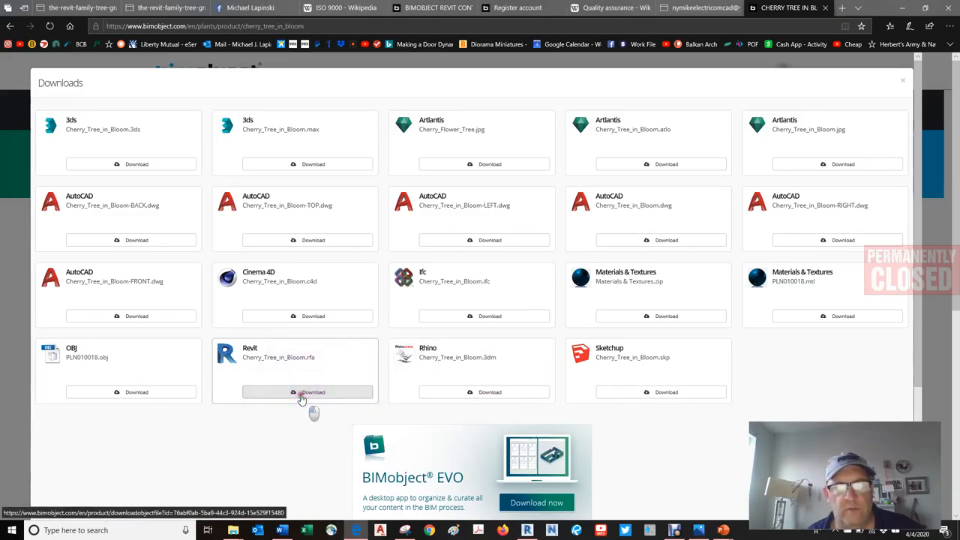
click(307, 392)
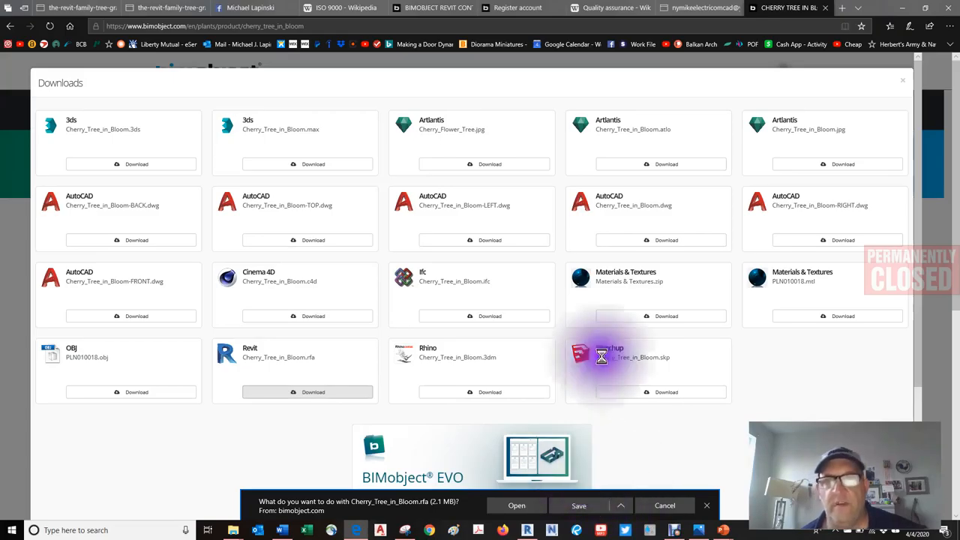
click(578, 505)
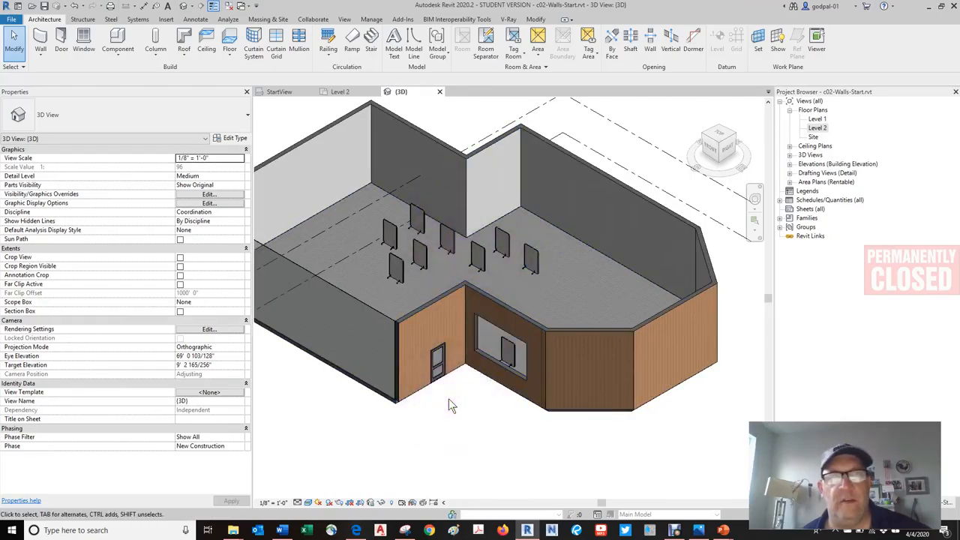
mouse_move(158, 38)
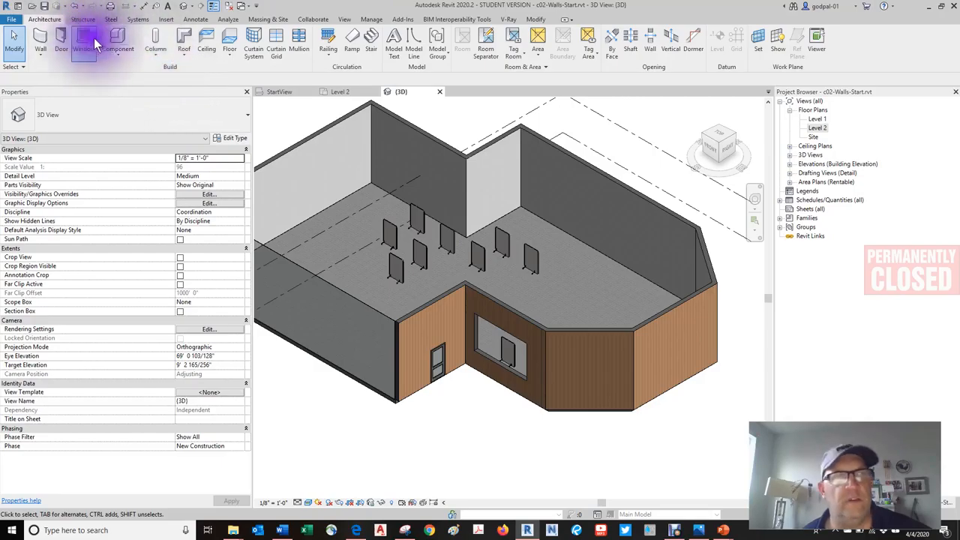
- Load Cherry_Tree_in_Bloom.rfa into the project via Massing & Site Component's Load Family
click(131, 41)
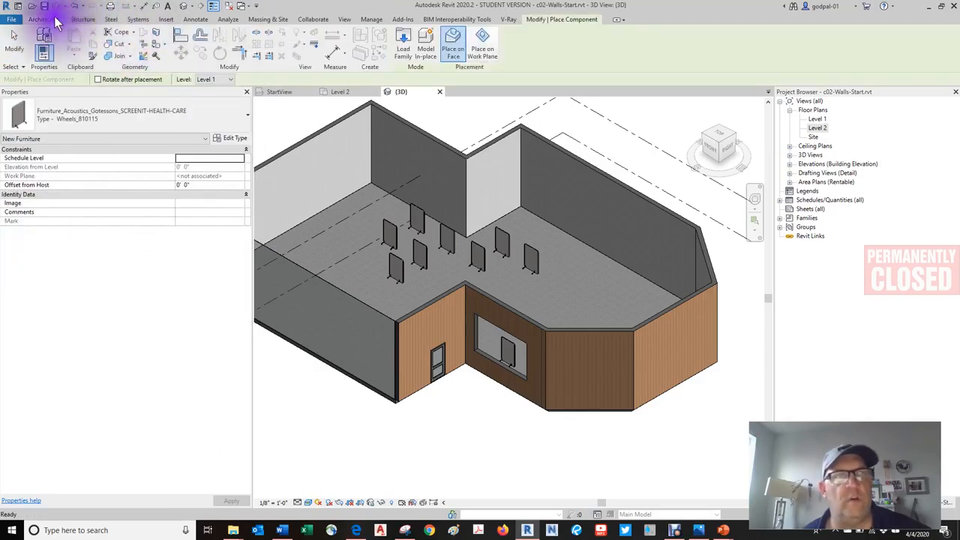
click(268, 19)
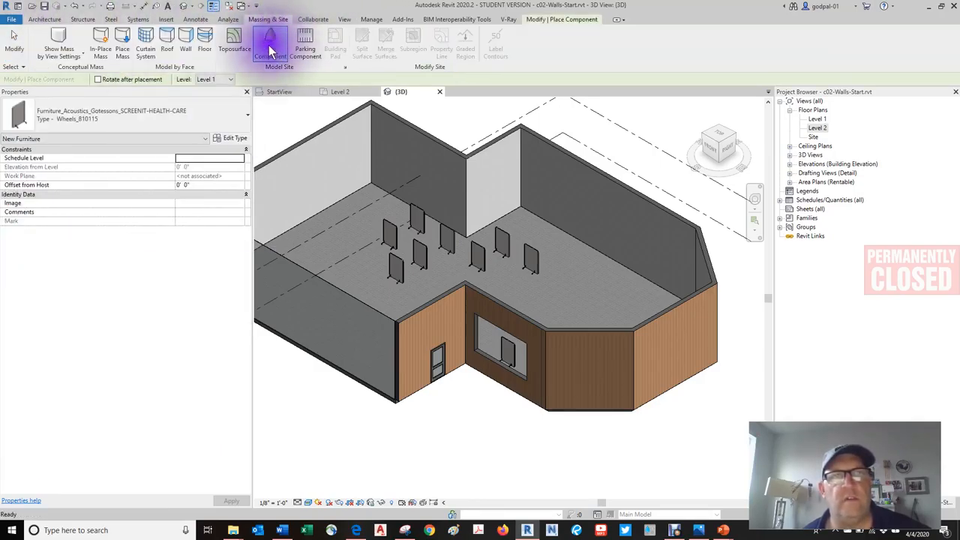
click(270, 41)
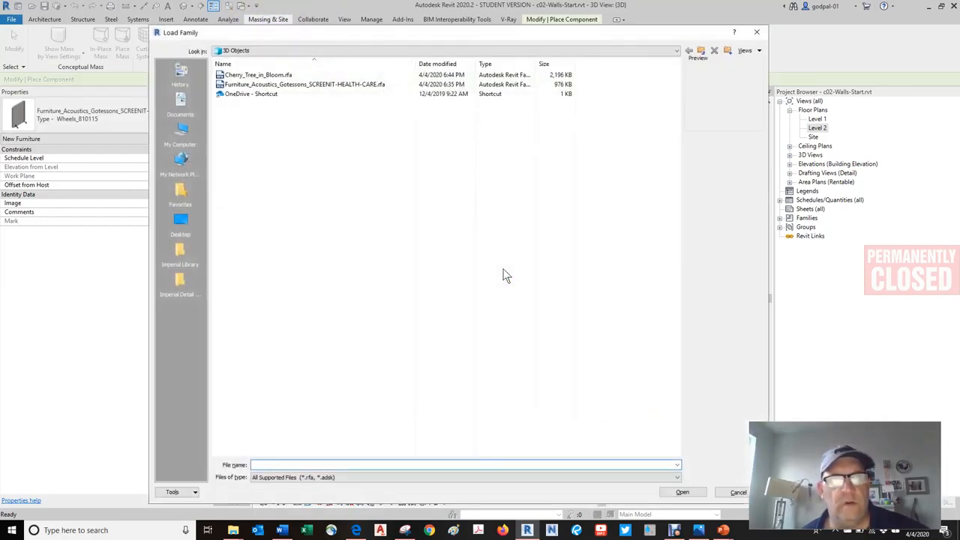
click(257, 75)
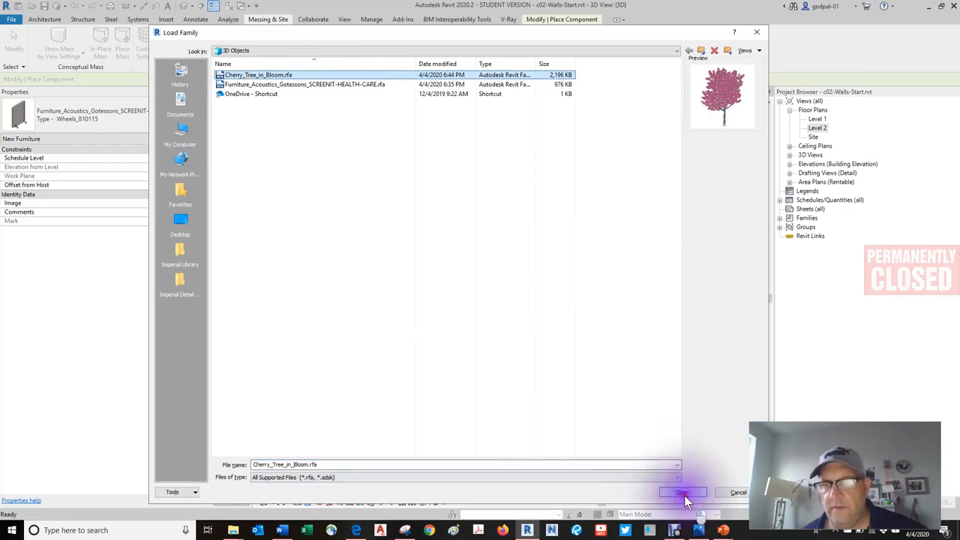
click(683, 492)
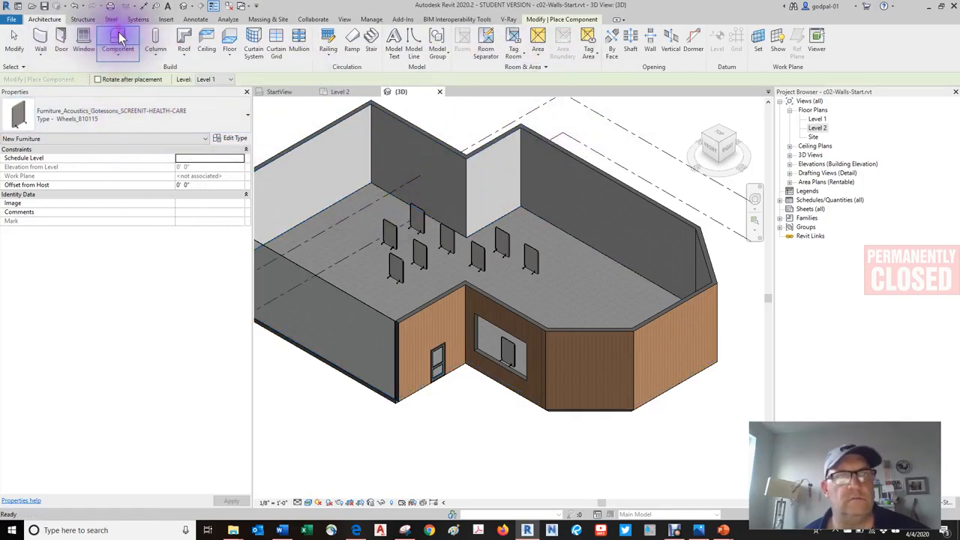
- Place the Cherry Tree in Bloom beside the wood-clad wall, confirming its type properties
click(234, 137)
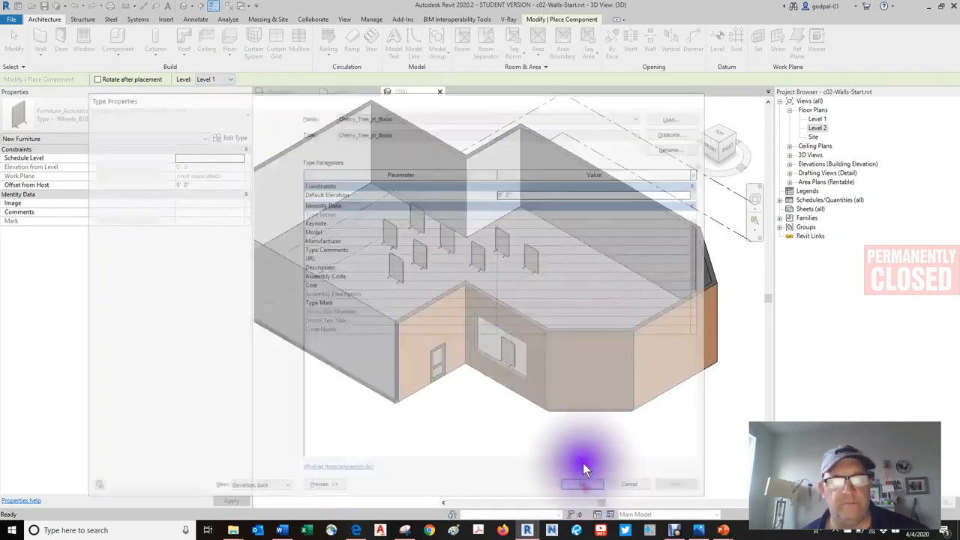
click(582, 483)
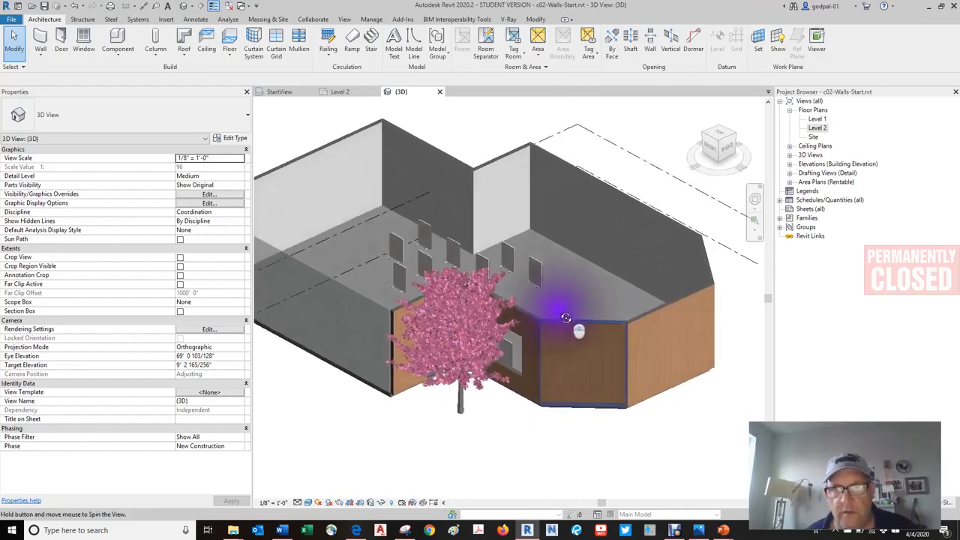
drag(566, 319, 585, 290)
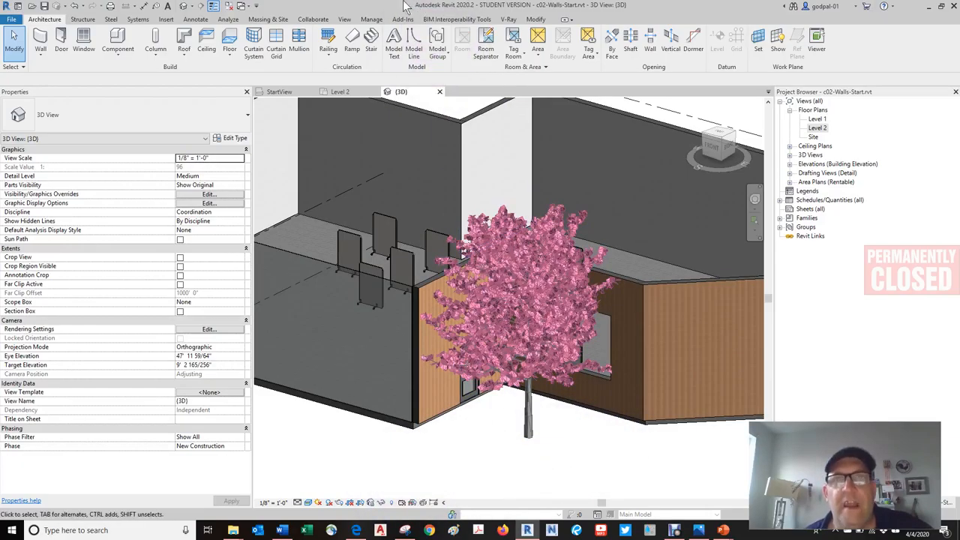
click(506, 20)
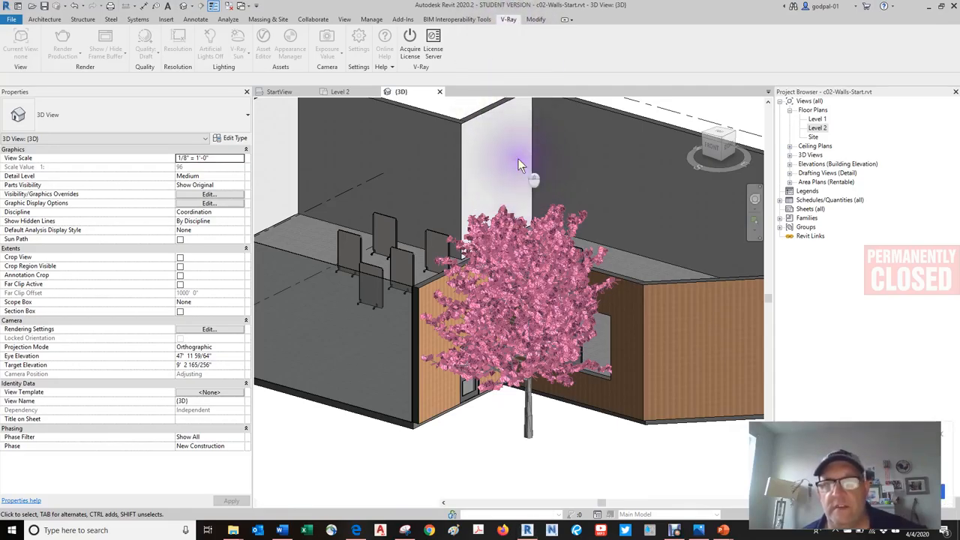
- Switch the 3D view's visual style to Ray Trace and let Interactive Ray Trace render the cherry tree and walls
click(299, 501)
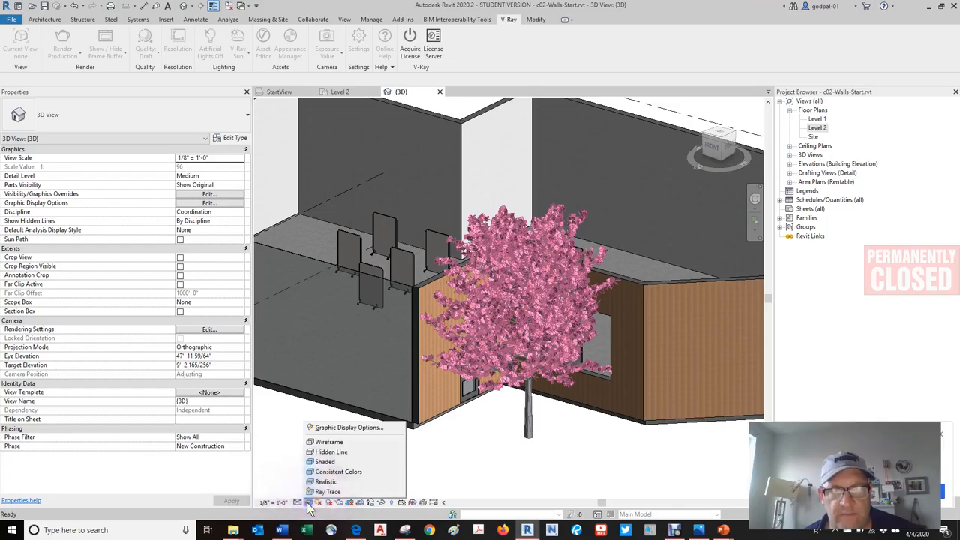
click(326, 492)
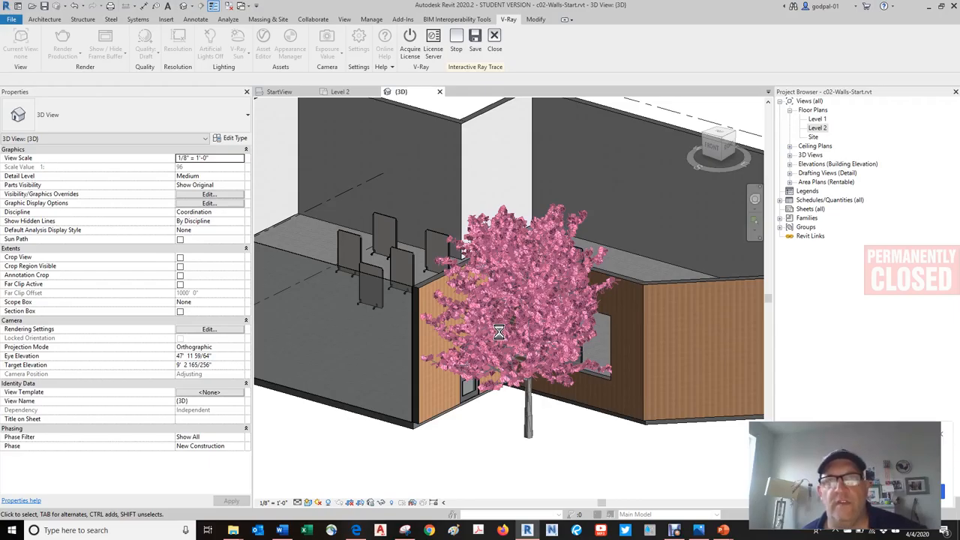
click(449, 36)
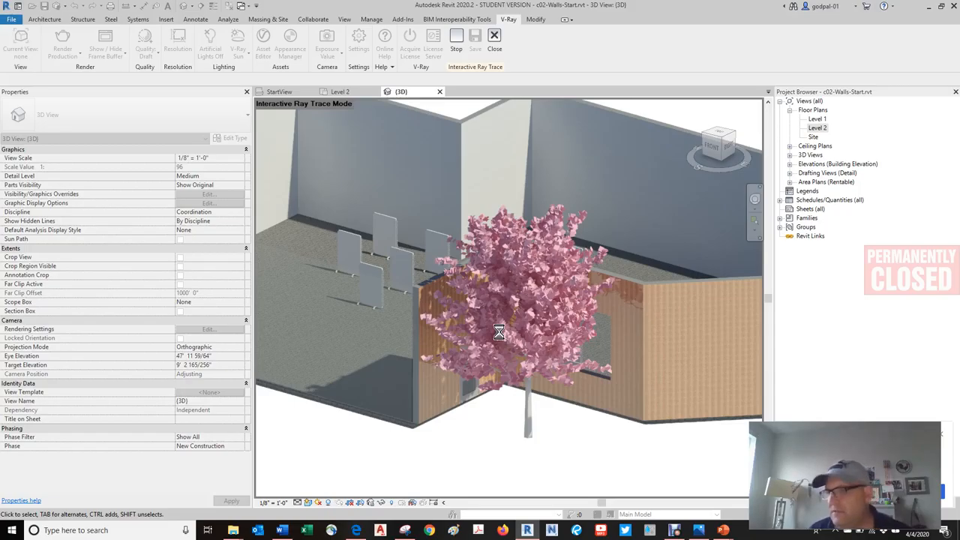
mouse_move(519, 308)
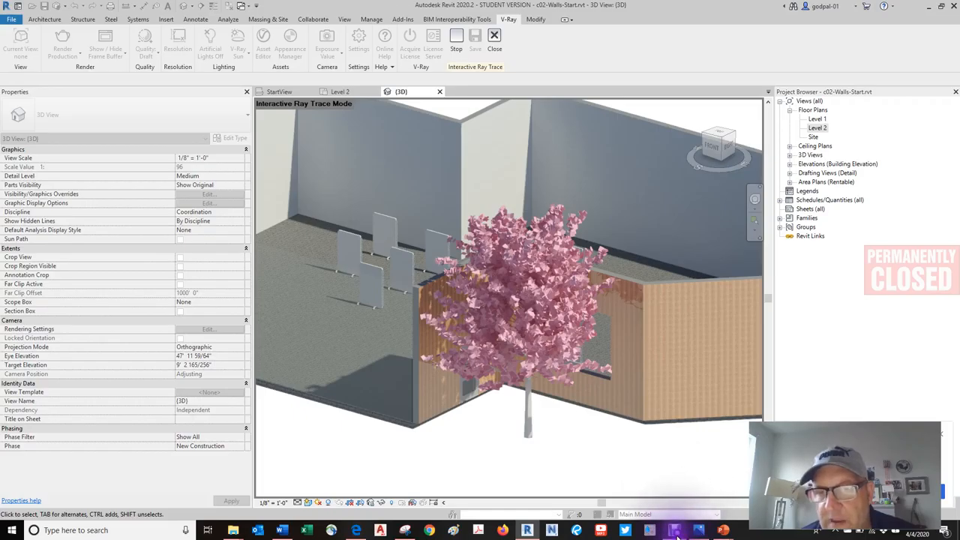
mouse_move(675, 536)
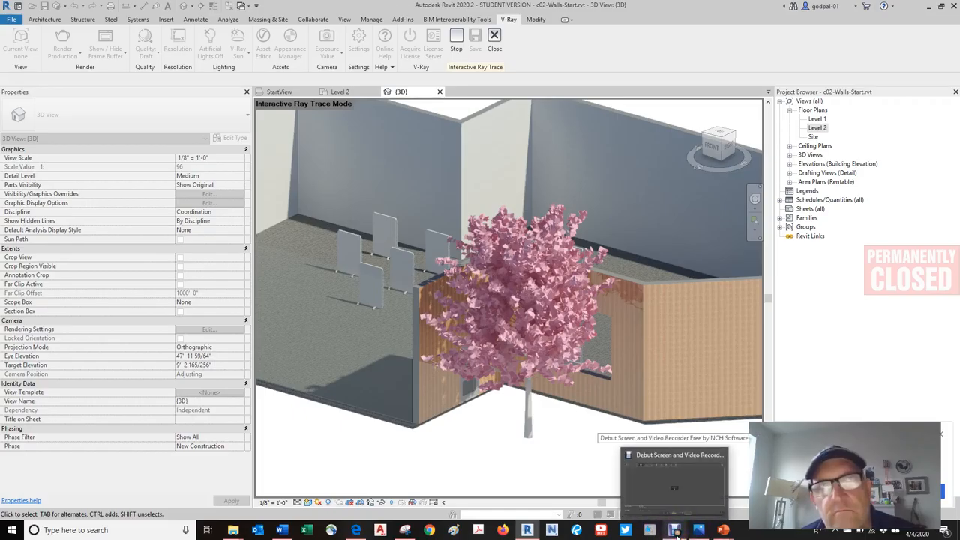